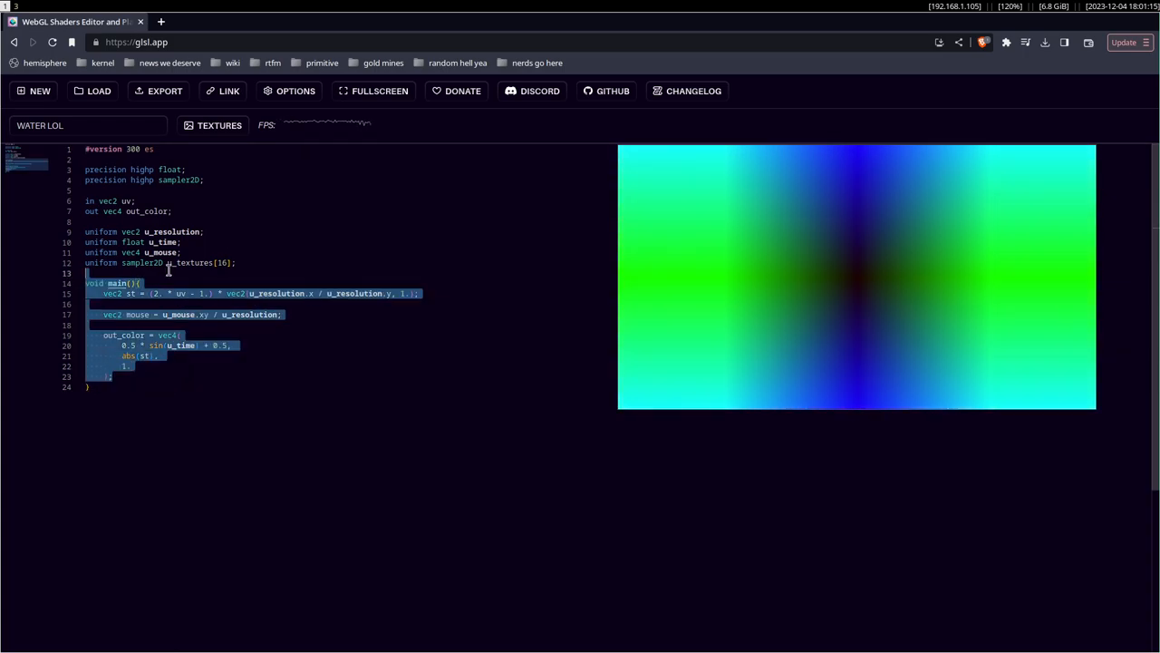
# Delete the default main() body, leaving an empty main function and a blank preview
pyautogui.press('Delete')
pyautogui.write('void main(){')
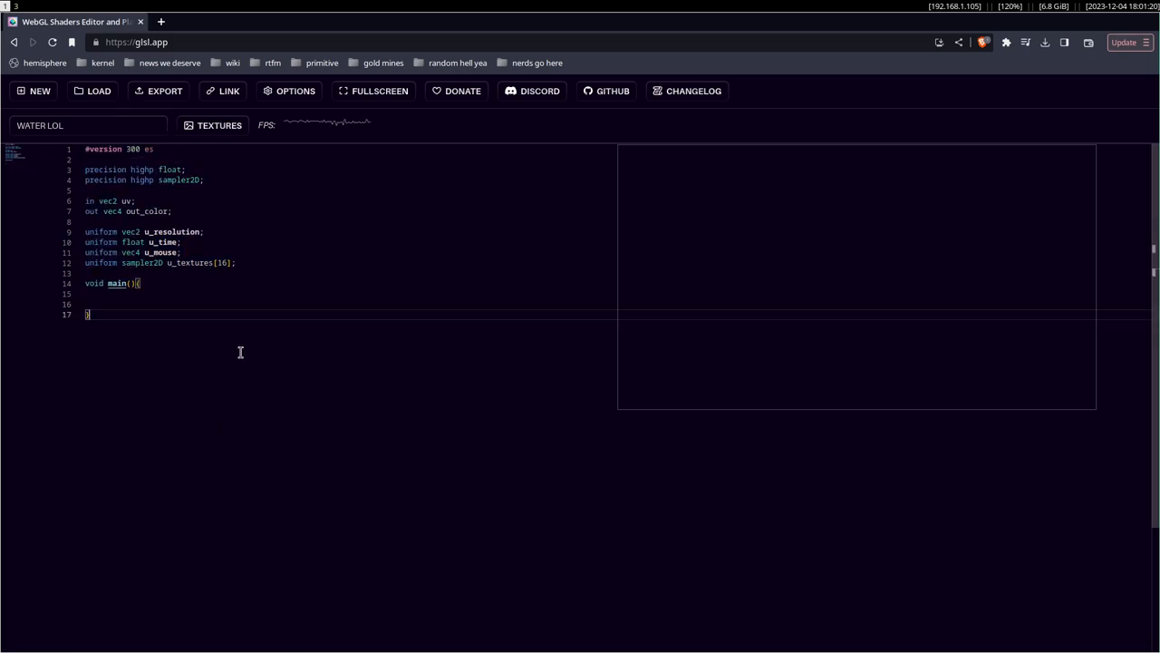
pyautogui.press('ctrl+a')
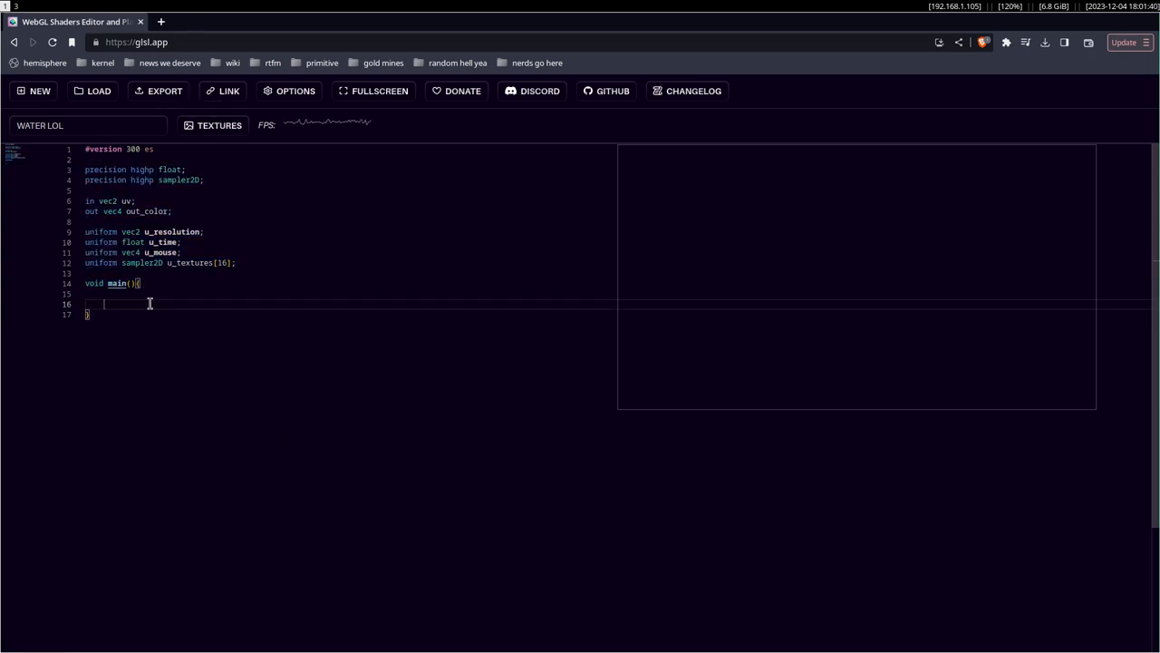
pyautogui.click(136, 42)
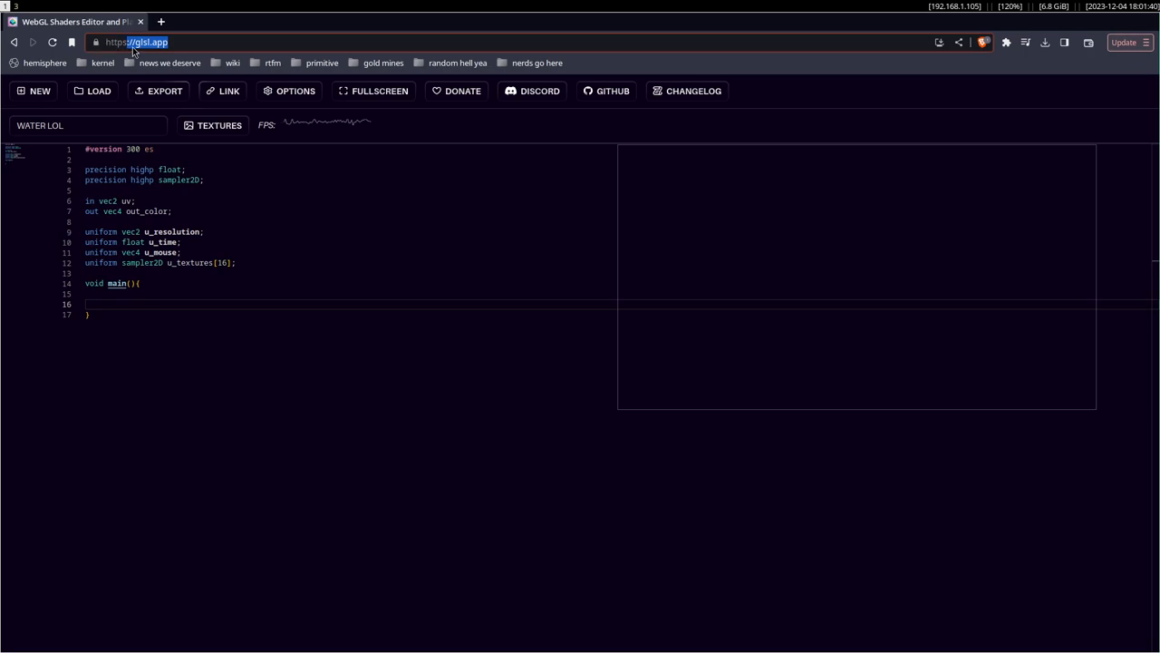
pyautogui.click(305, 21)
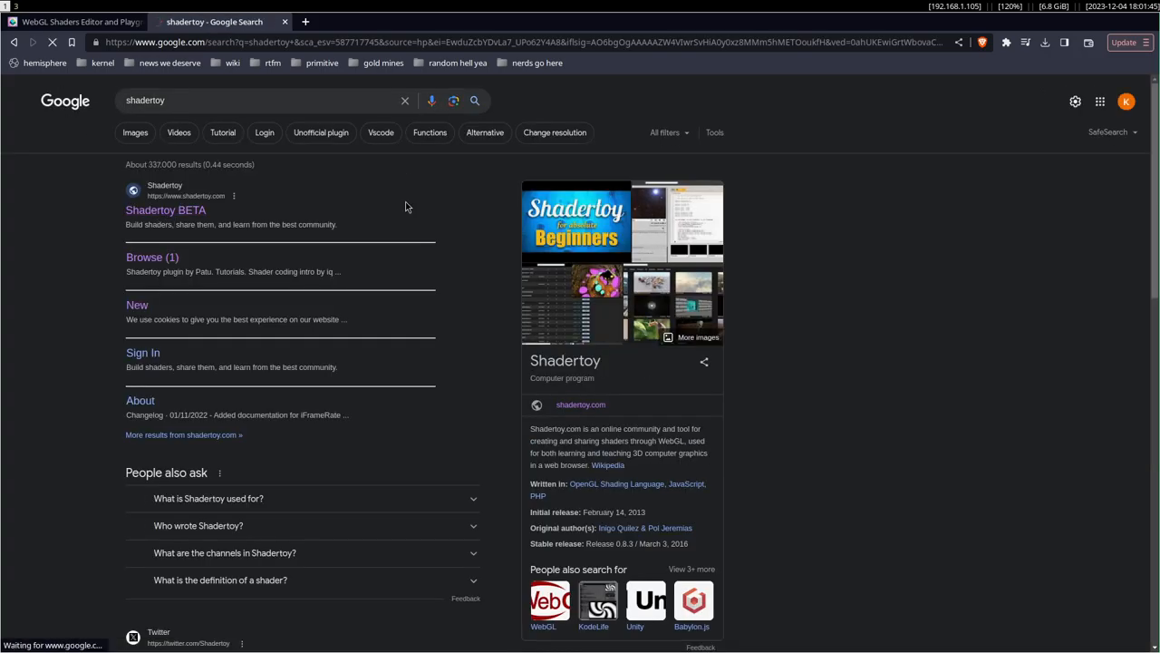
pyautogui.click(165, 209)
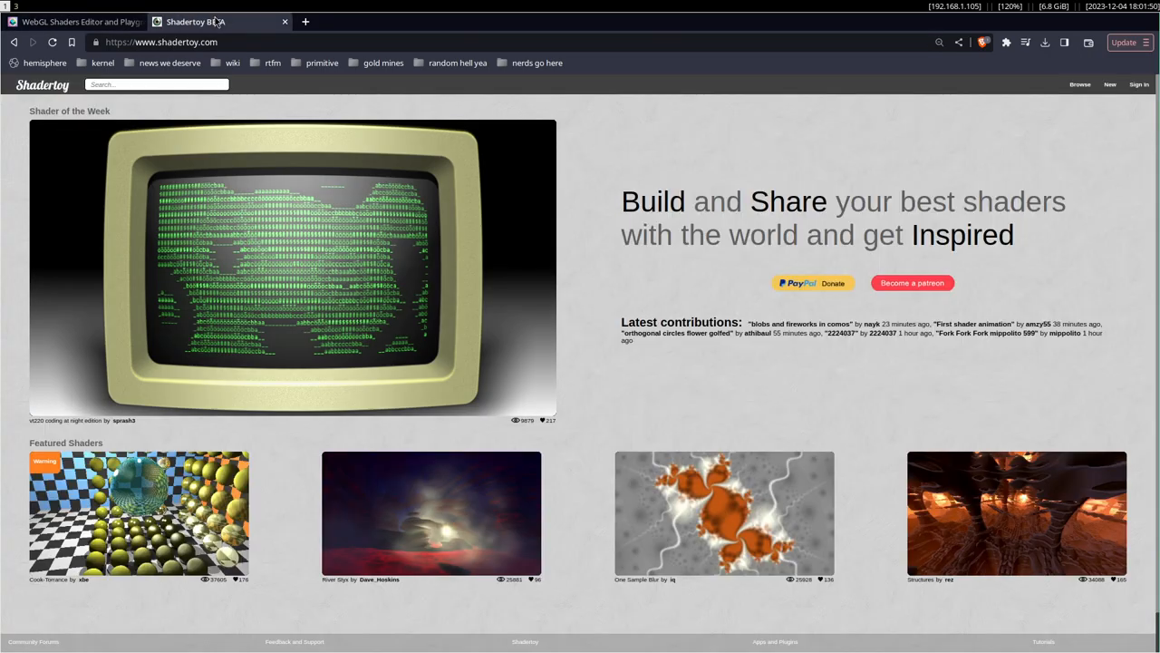
pyautogui.click(72, 21)
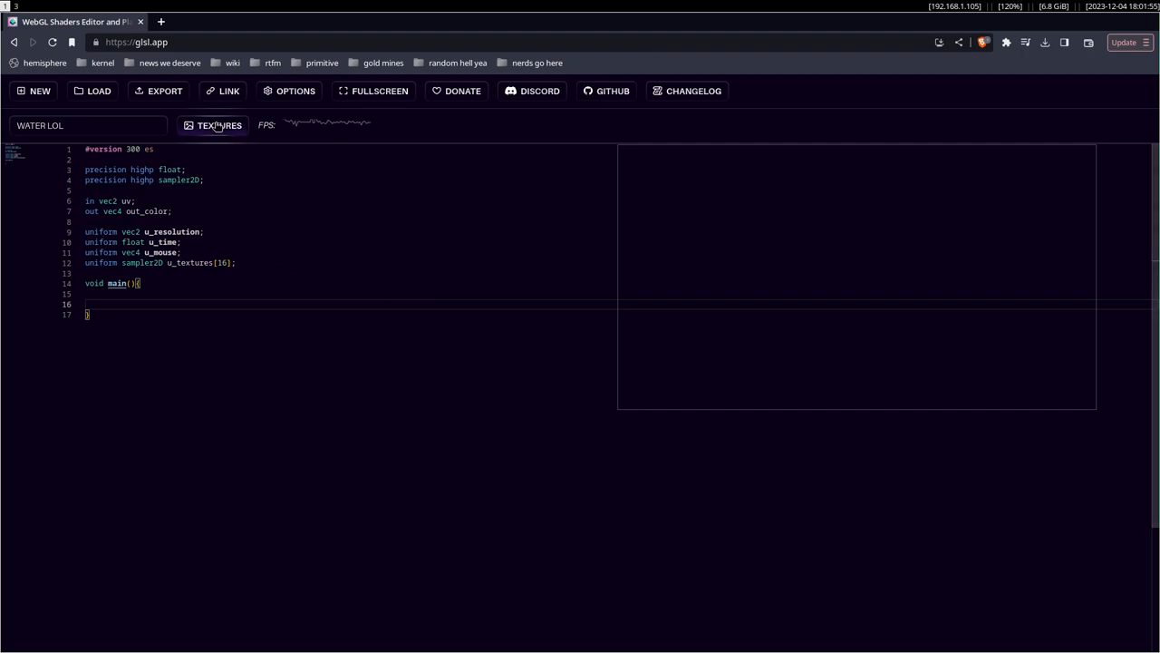
pyautogui.click(218, 125)
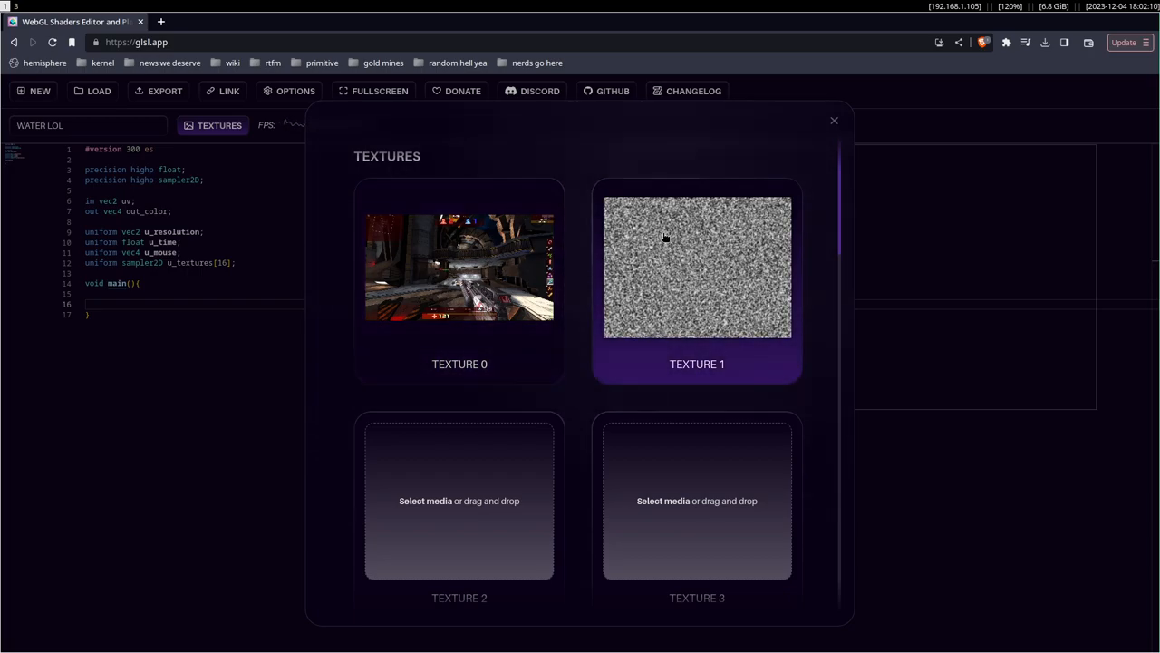
pyautogui.moveTo(633, 224)
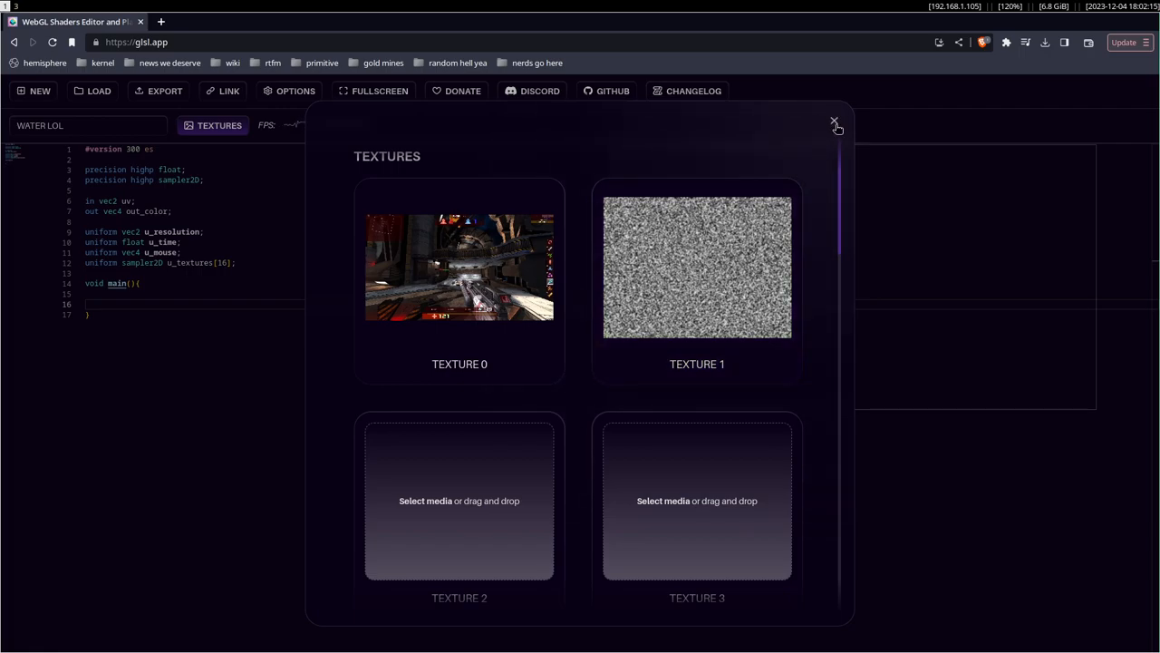
pyautogui.moveTo(821, 144)
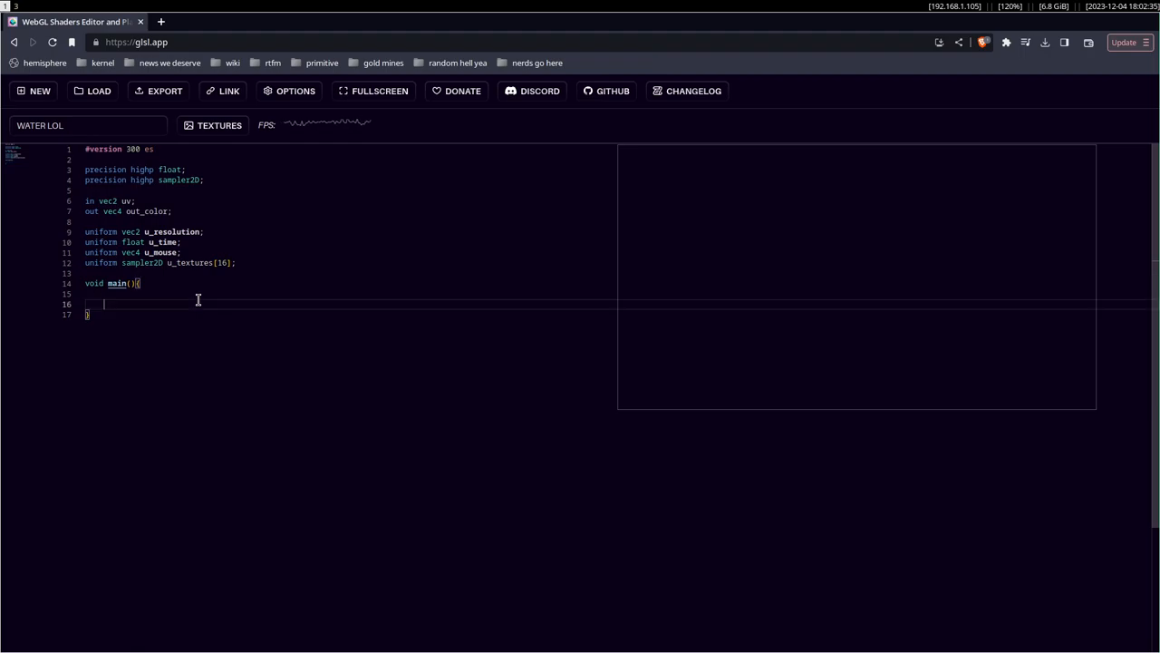
# Sample u_textures[0] at uv into output_col and assign it to out_color
pyautogui.write('vec4')
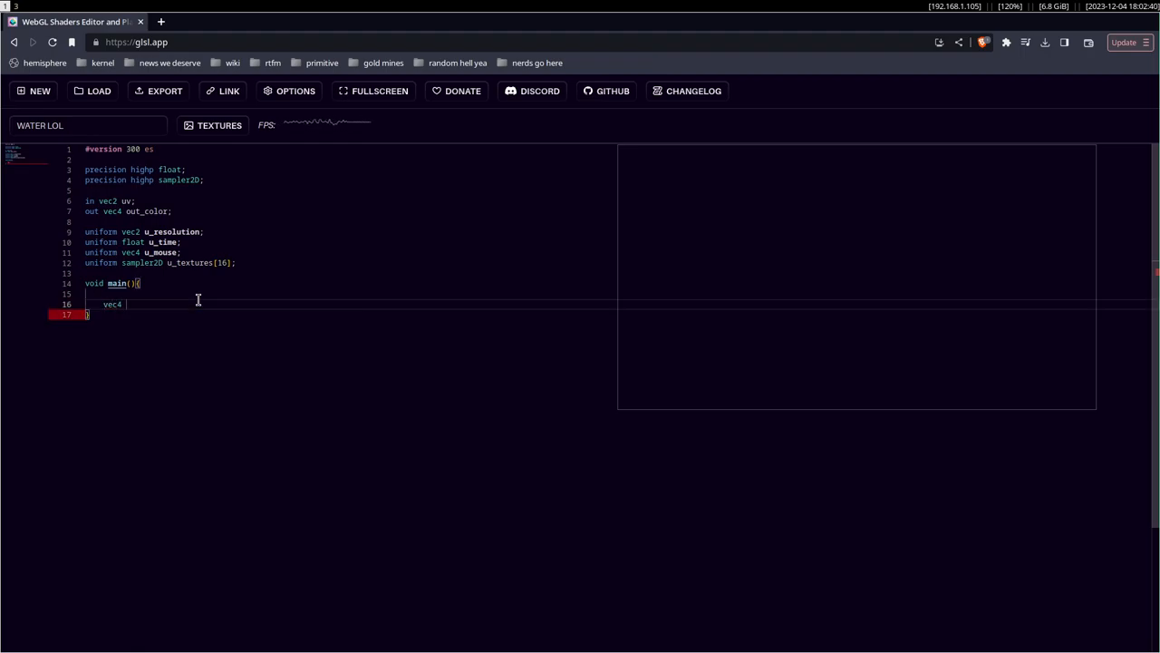
pyautogui.write('output_col = texture(')
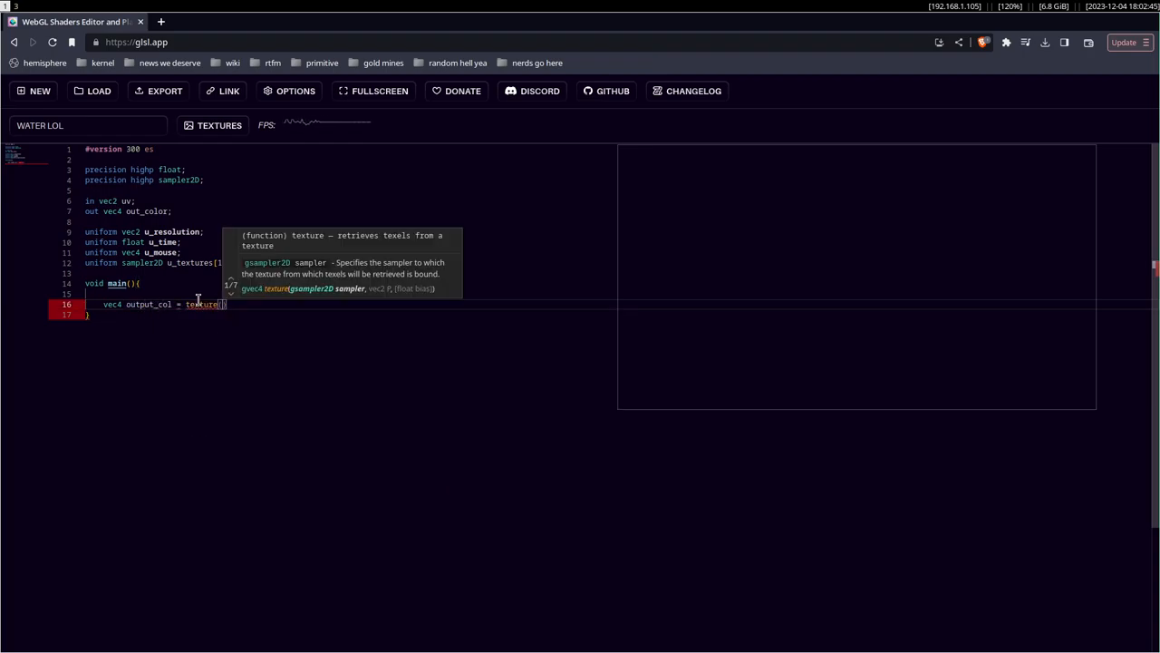
pyautogui.write('u_textures[0],')
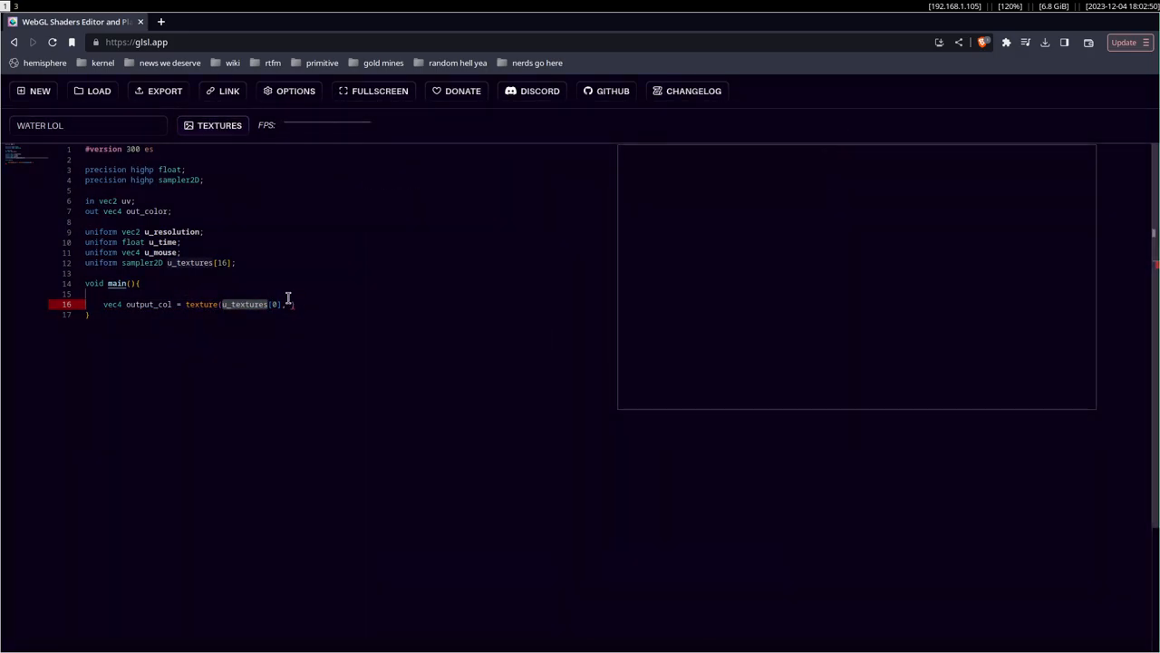
pyautogui.write('uv')
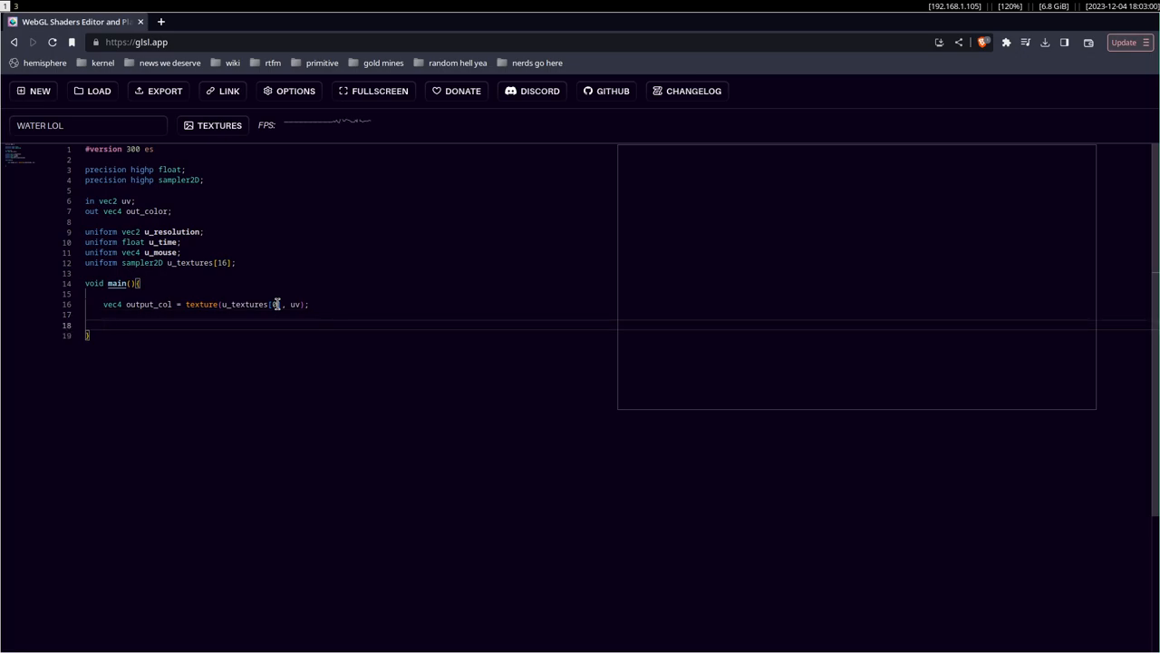
pyautogui.write('out_color = output_col;')
pyautogui.write('vec4 n')
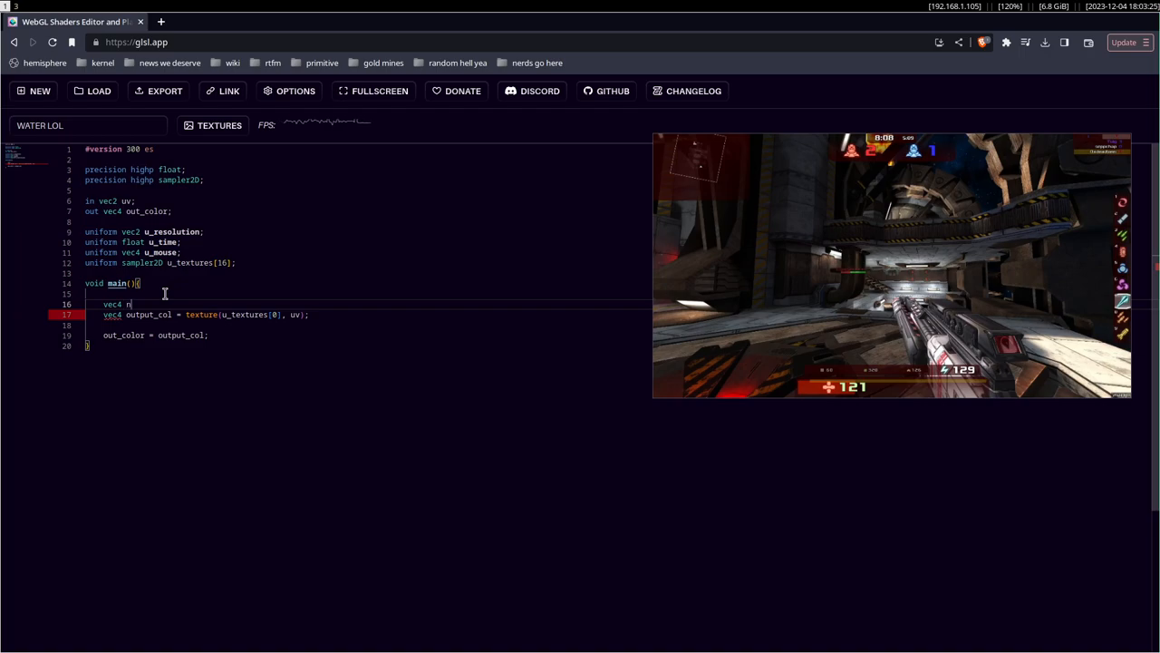
# Declare vec4 noise_col = texture(u_textures[1], uv) after confirming the noise texture's slot
pyautogui.write('oise_col = texture(u_textures[1], uv);')
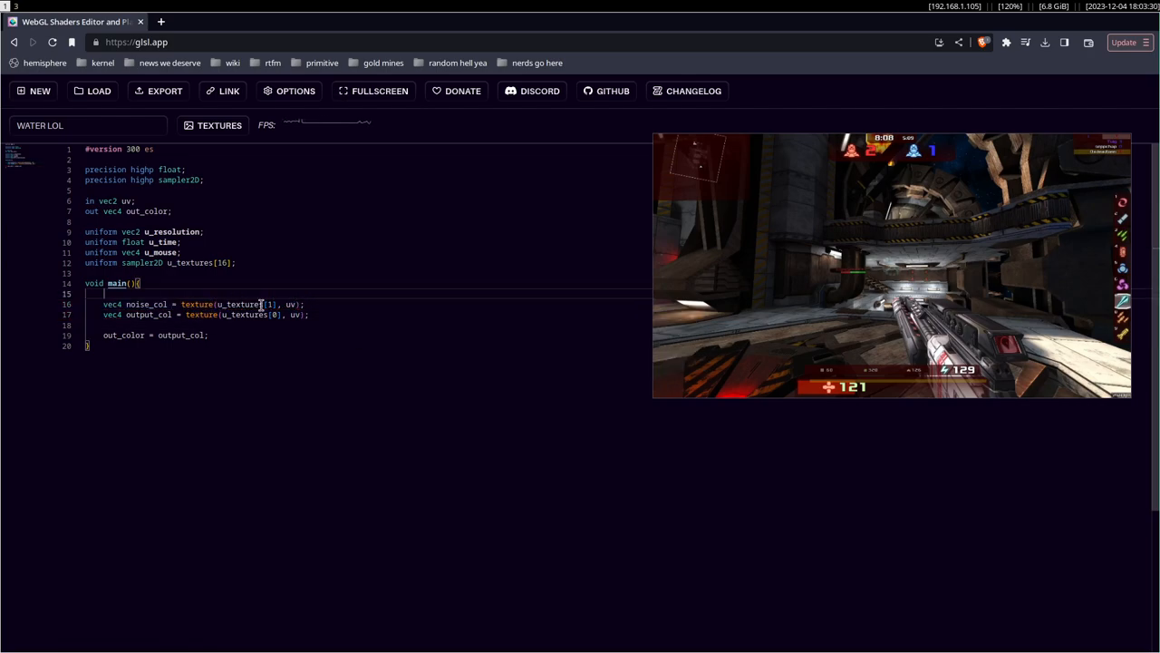
pyautogui.click(213, 125)
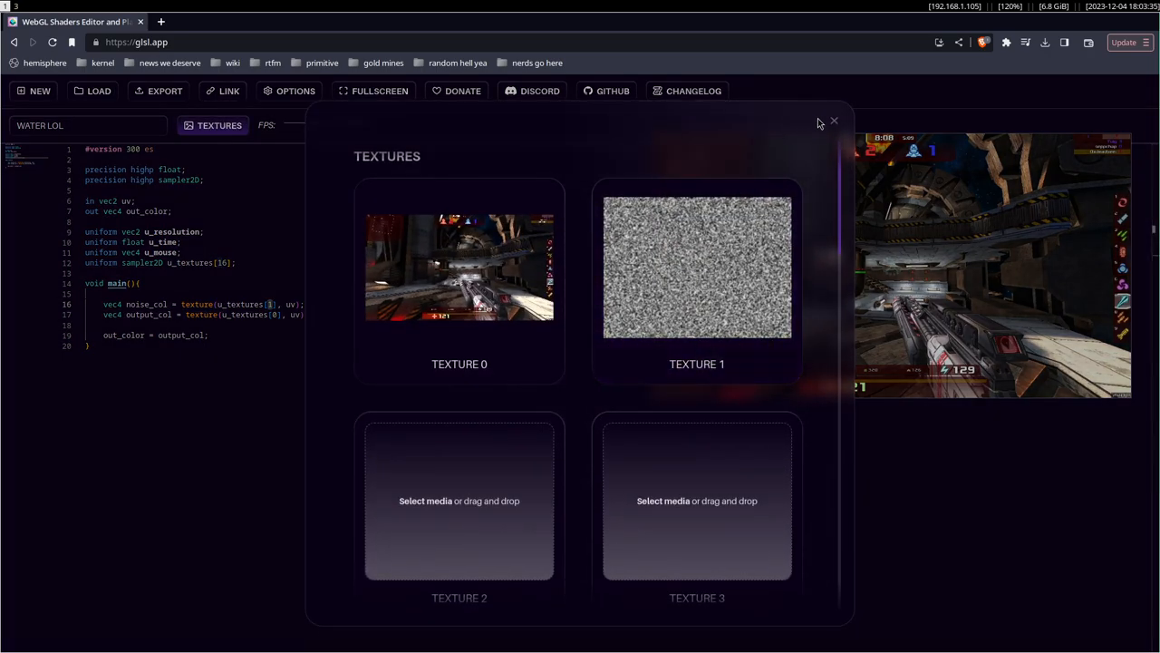
pyautogui.click(833, 120)
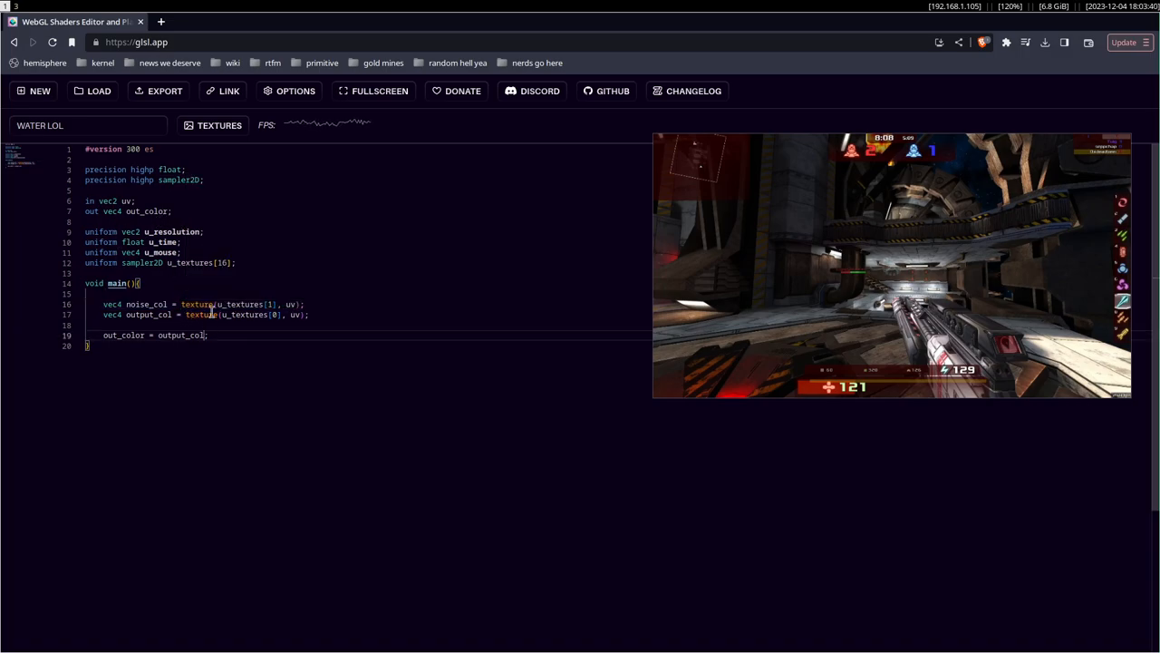
pyautogui.moveTo(180, 303); pyautogui.dragTo(306, 304)
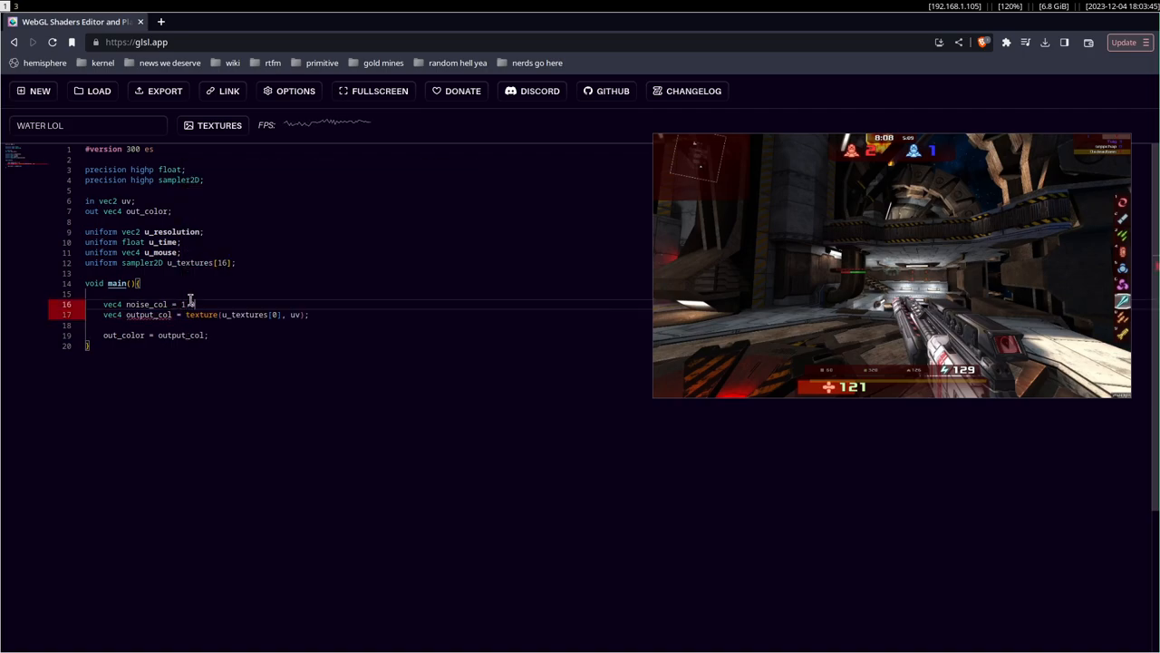
pyautogui.write('0.')
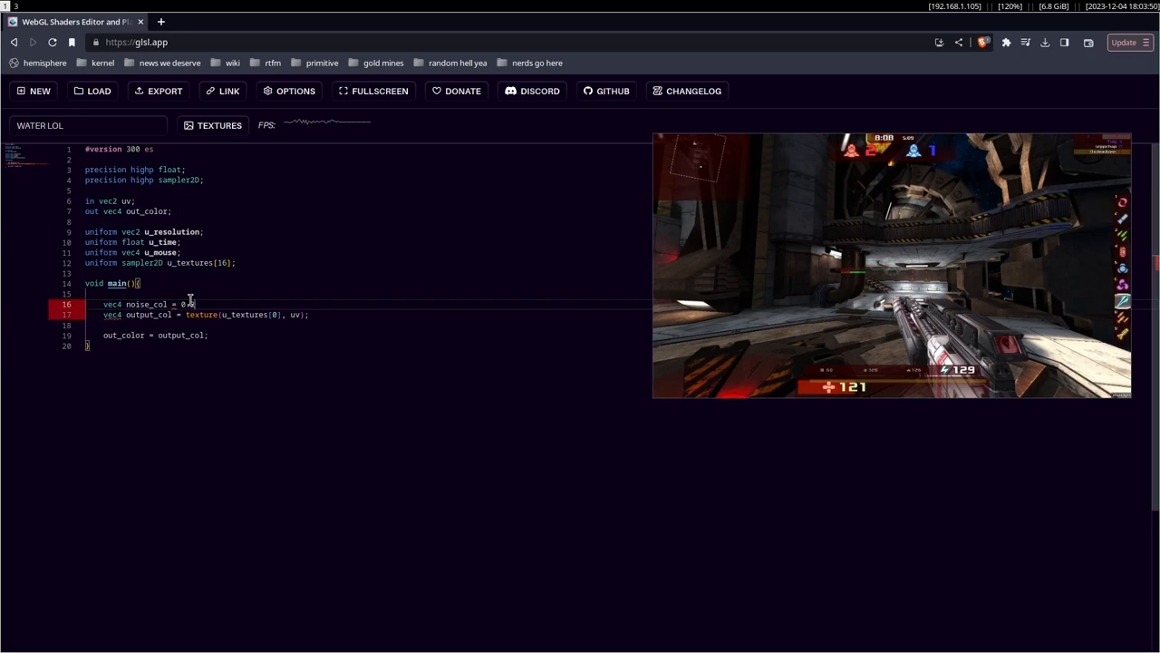
pyautogui.press('Backspace')
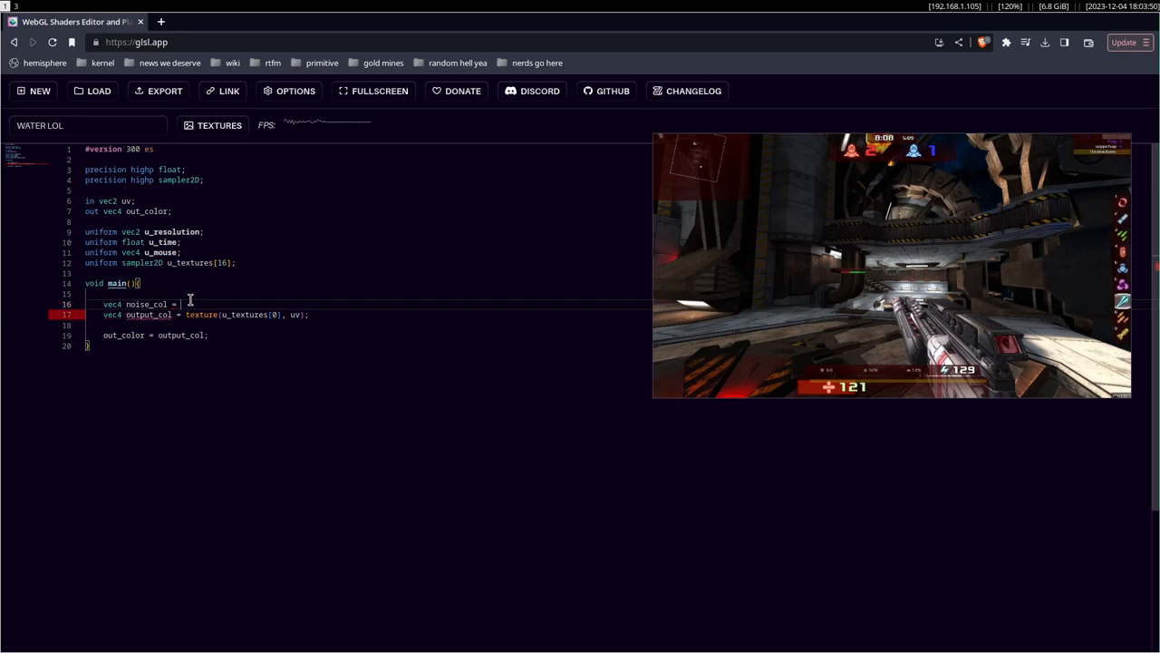
pyautogui.write('0.')
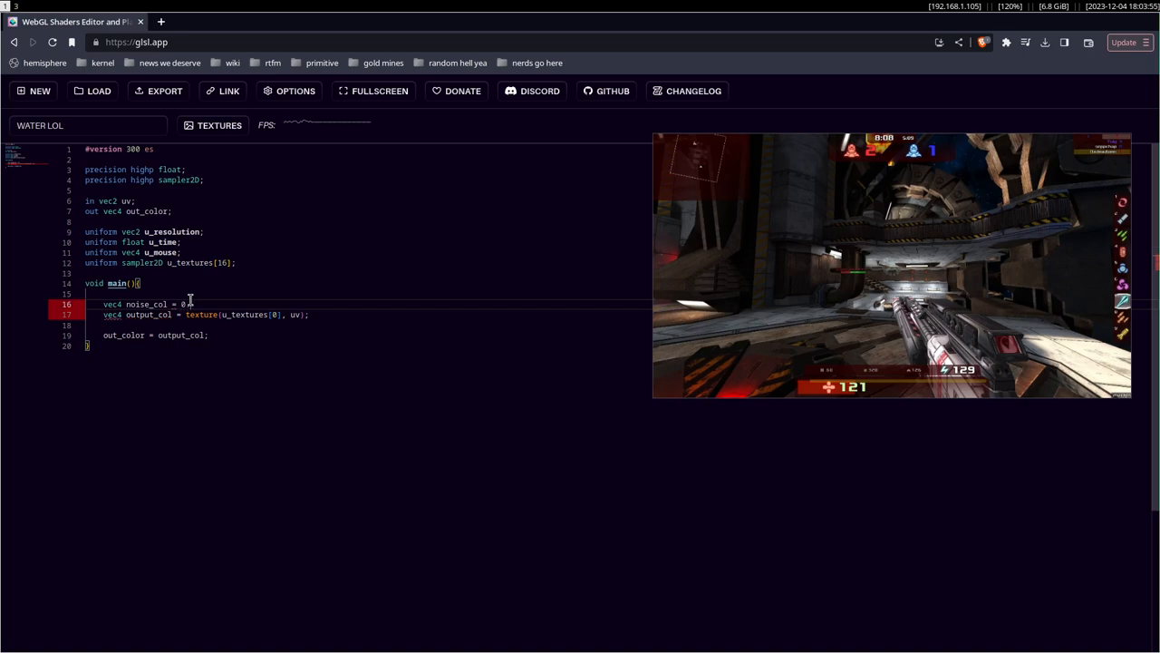
pyautogui.write('texture(u_textures[1], uv);')
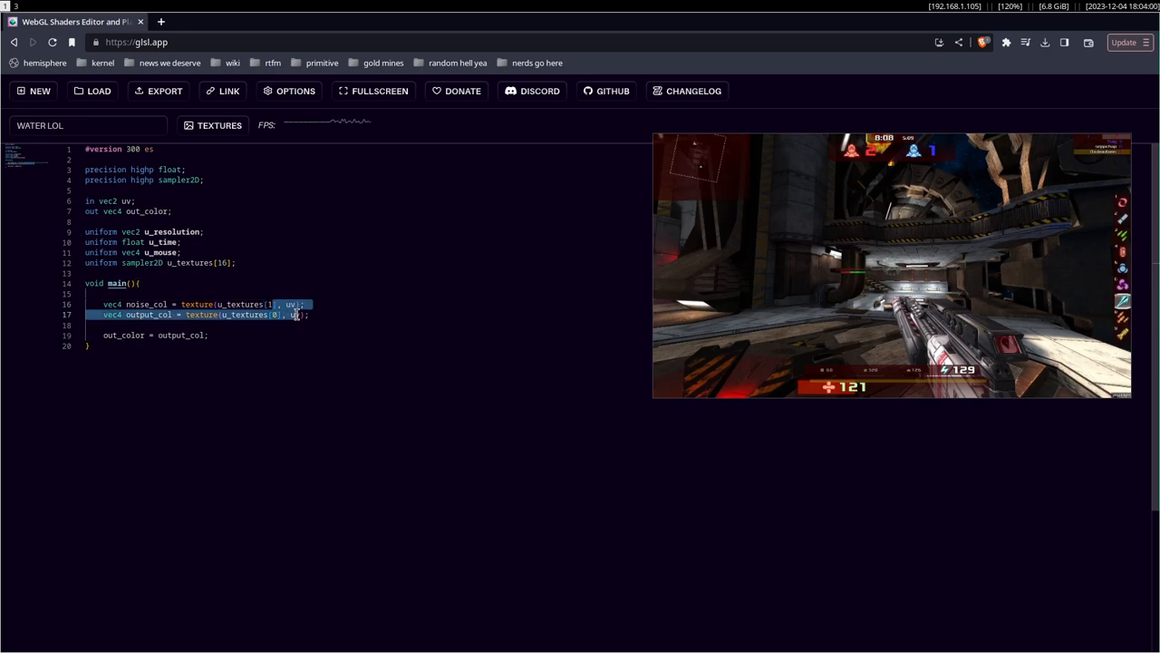
pyautogui.click(330, 313)
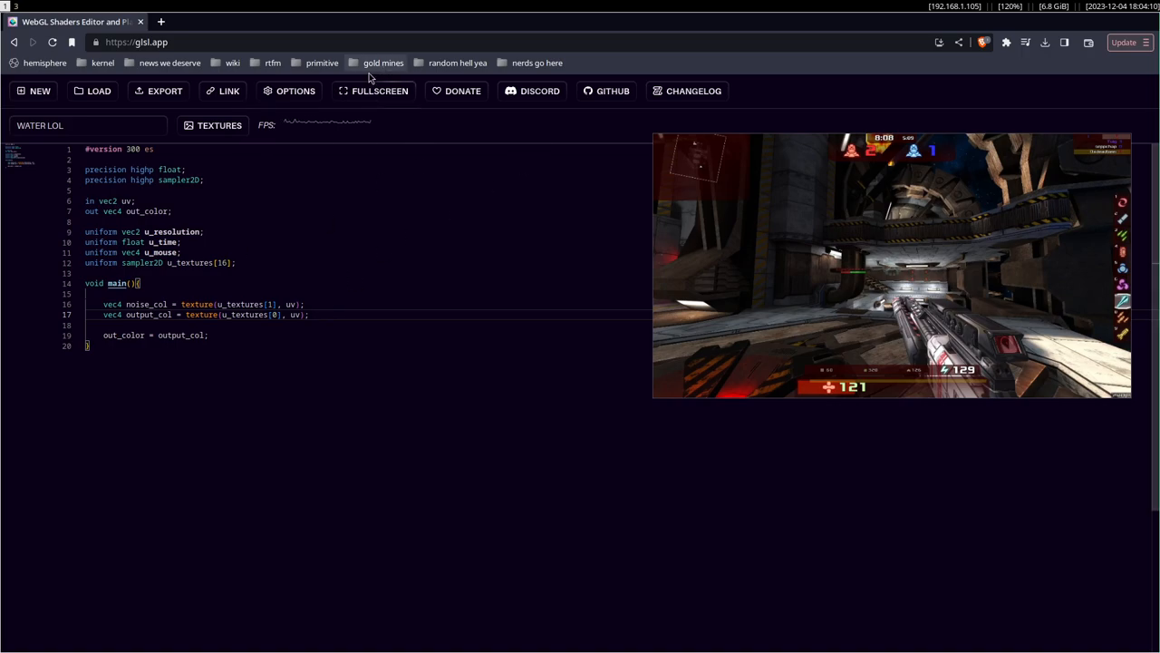
# Add noise_col.rr to the uv of the u_textures[0] lookup
pyautogui.click(212, 125)
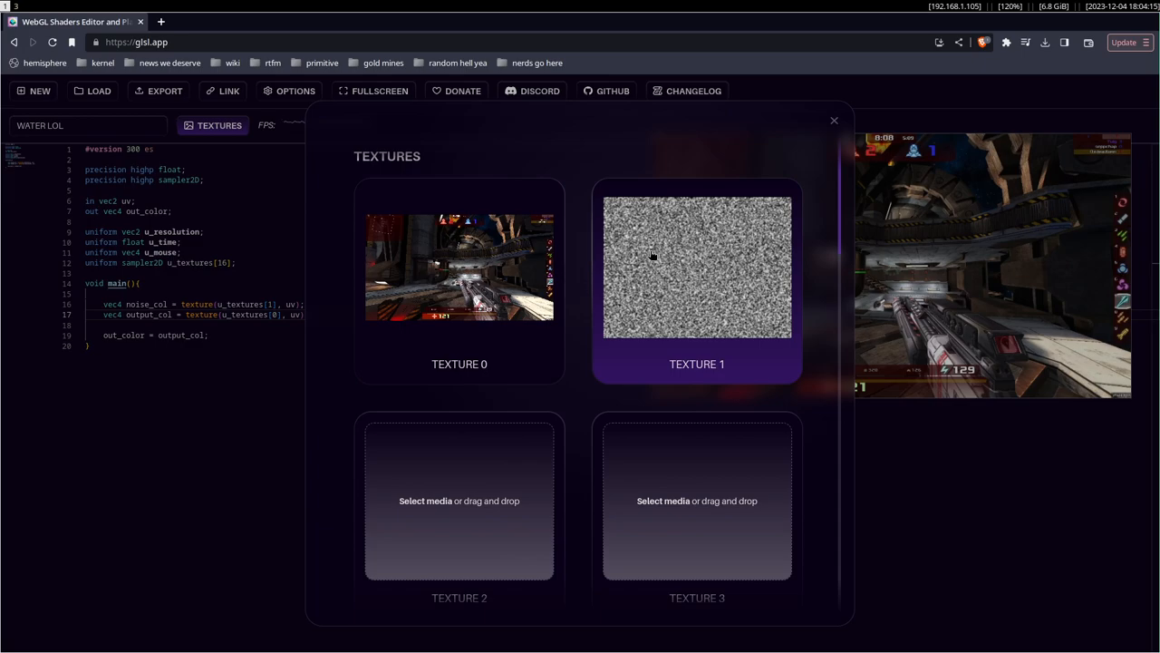
pyautogui.moveTo(705, 256)
pyautogui.write(' + ')
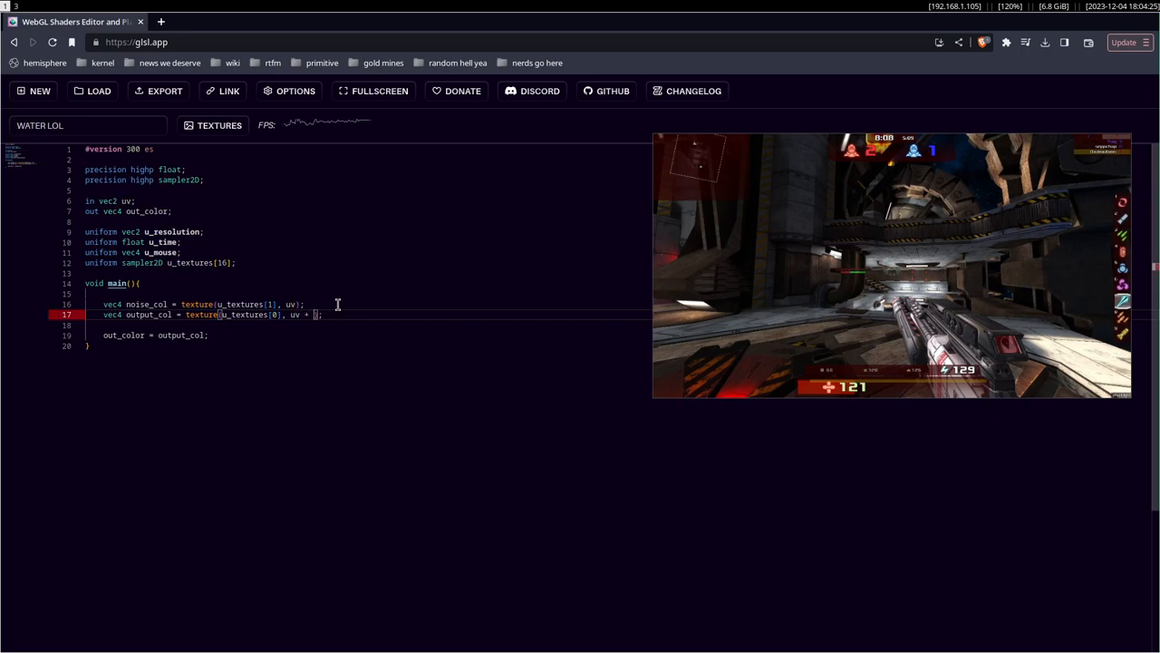
pyautogui.write('noise_col')
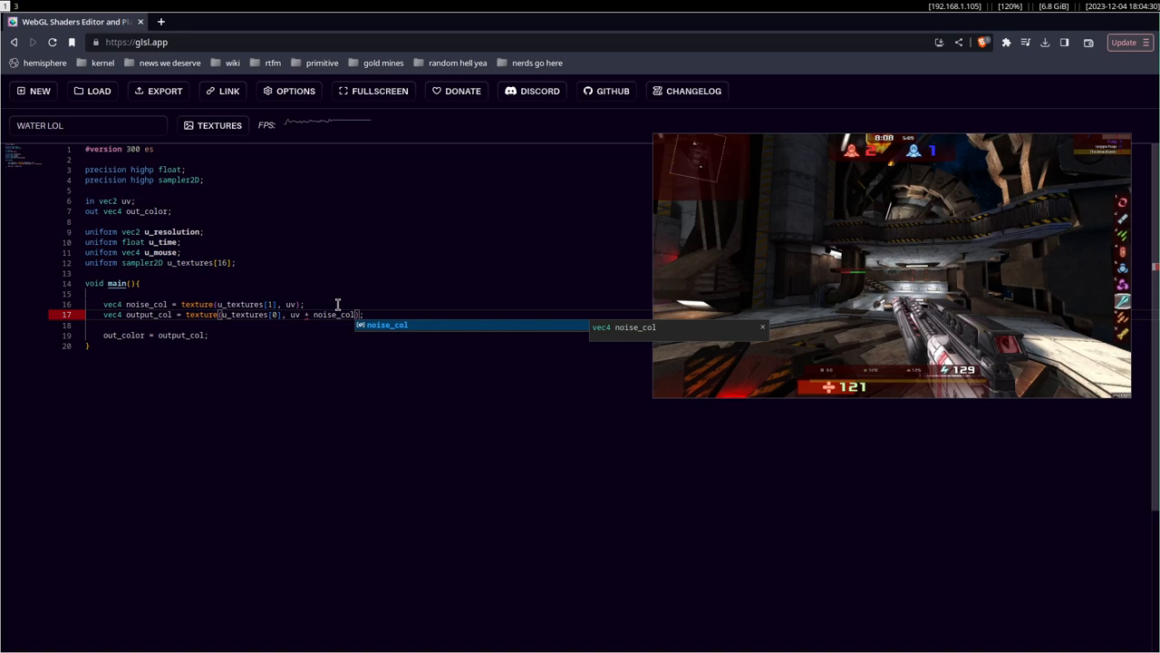
pyautogui.write('.rr')
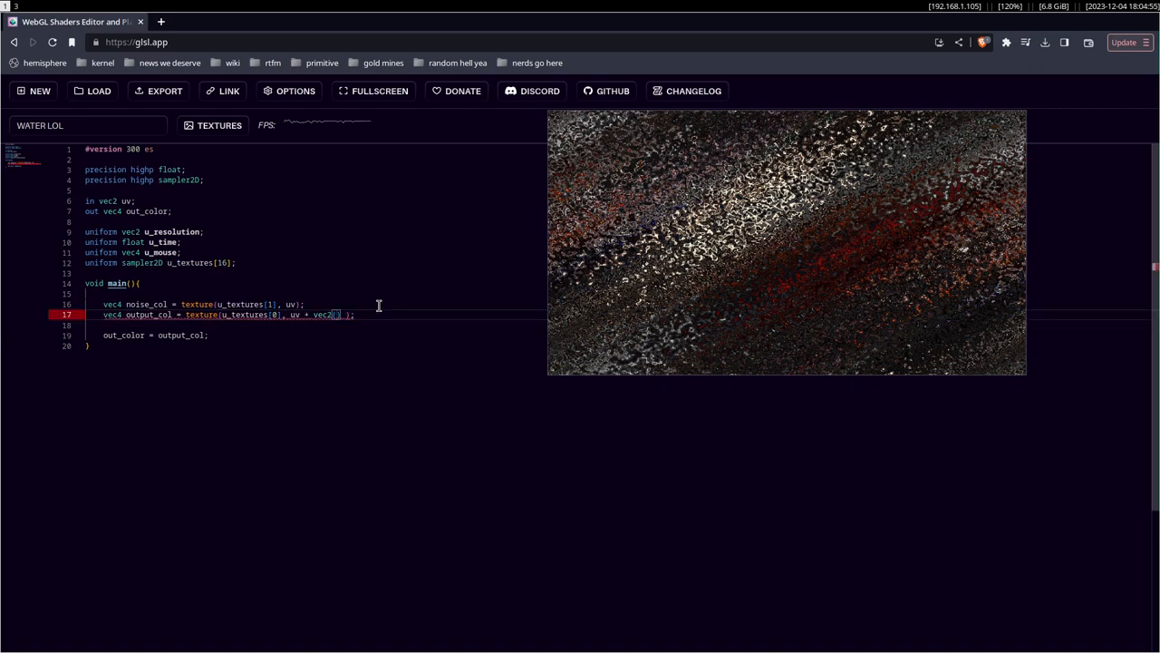
pyautogui.write('noise_col.r, noise')
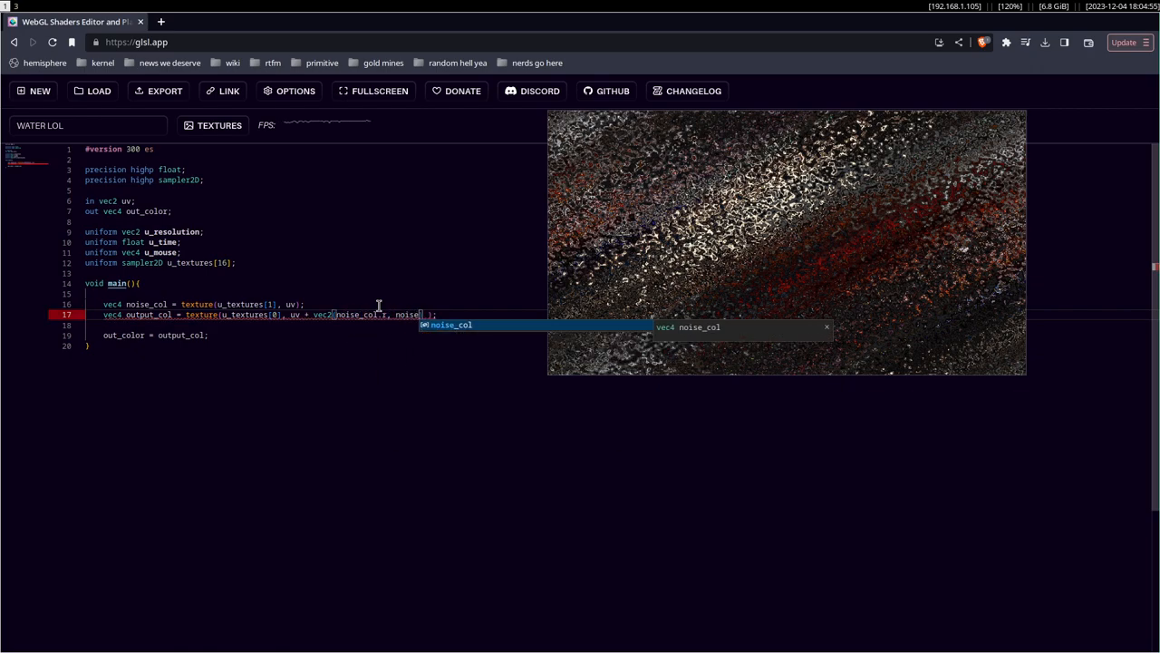
pyautogui.write('.')
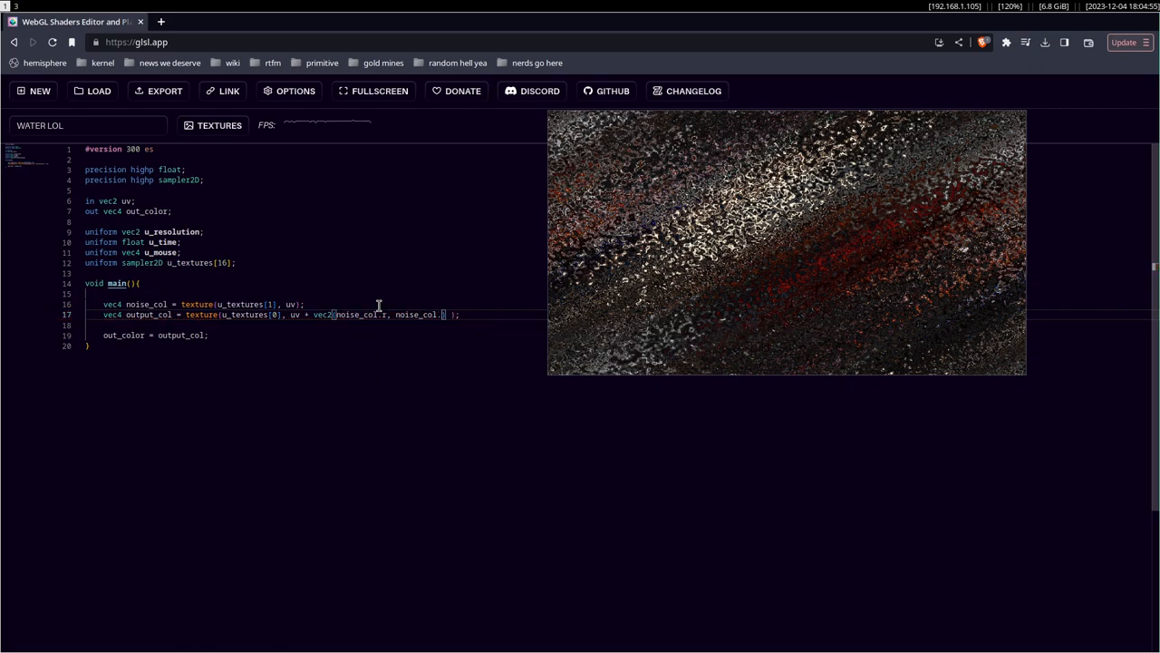
pyautogui.write('r*2.0')
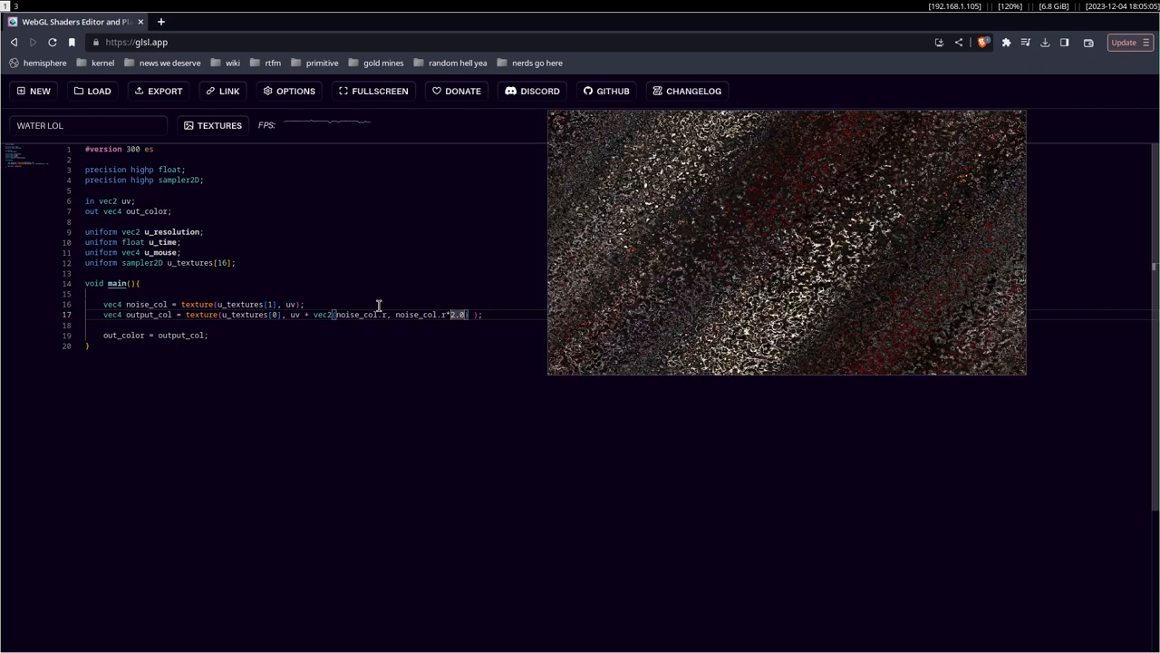
pyautogui.write('5.0')
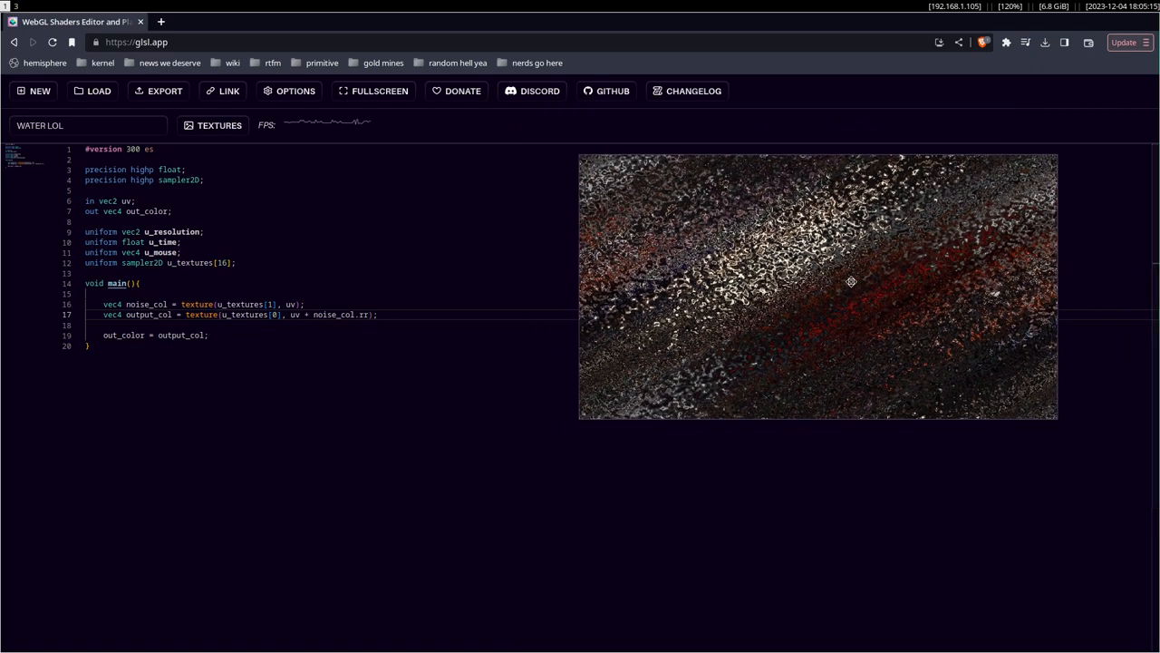
pyautogui.moveTo(778, 313)
pyautogui.write('float')
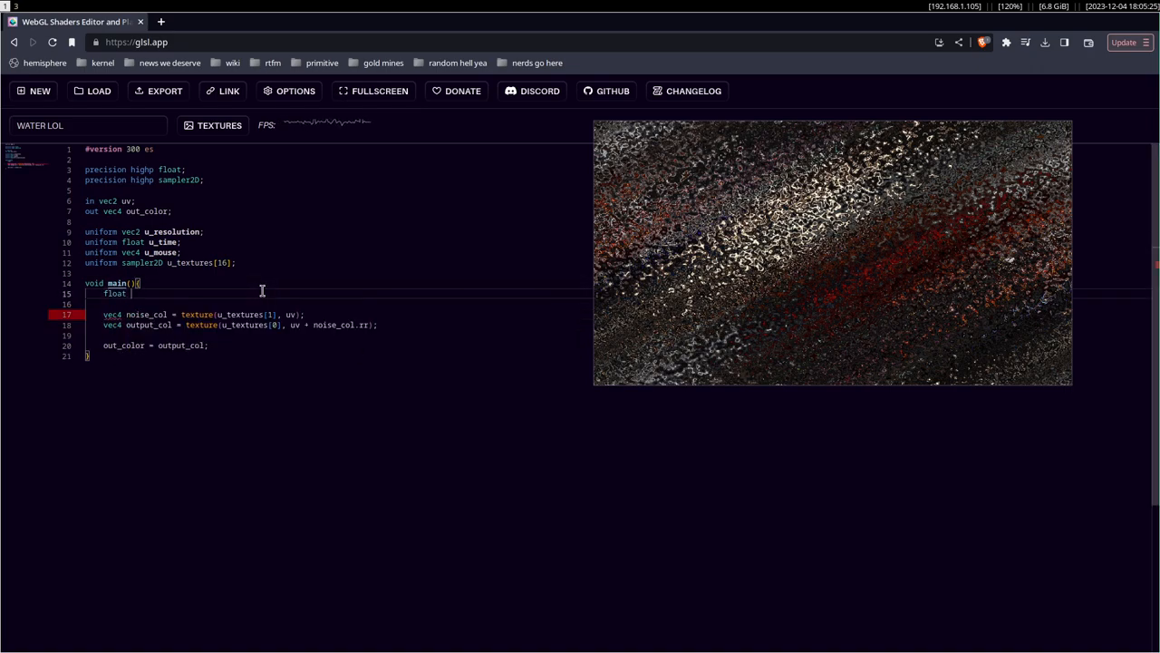
# Declare float strength = 0.01 and use it to scale the noise_col.rr offset
pyautogui.write('strength =')
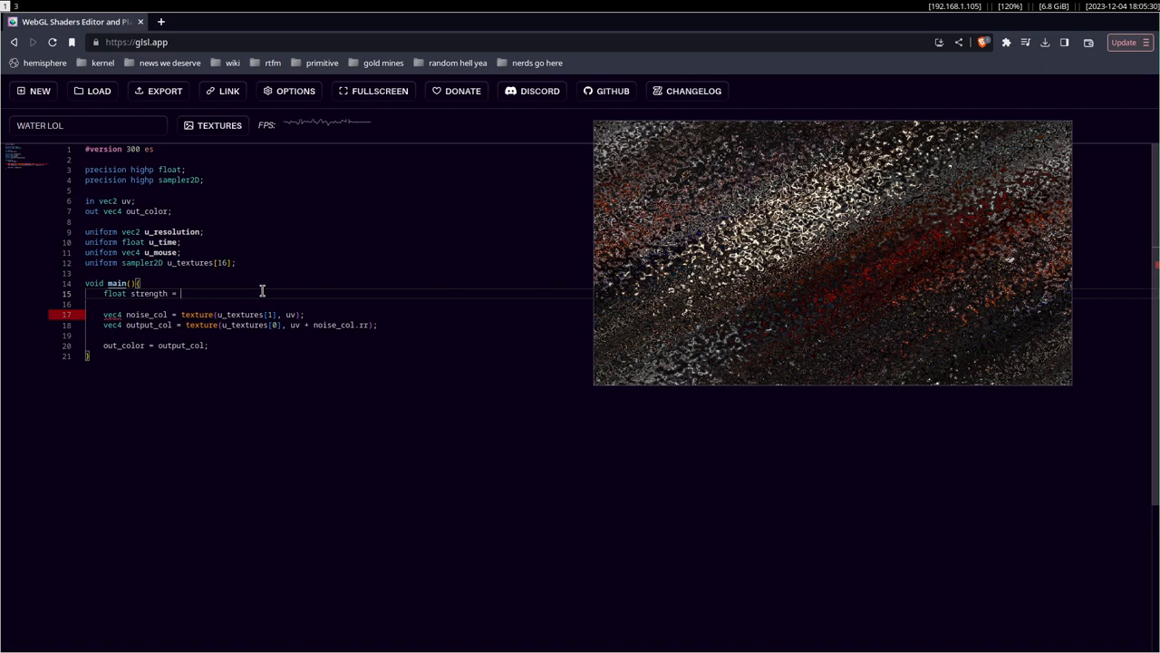
pyautogui.write('0.;')
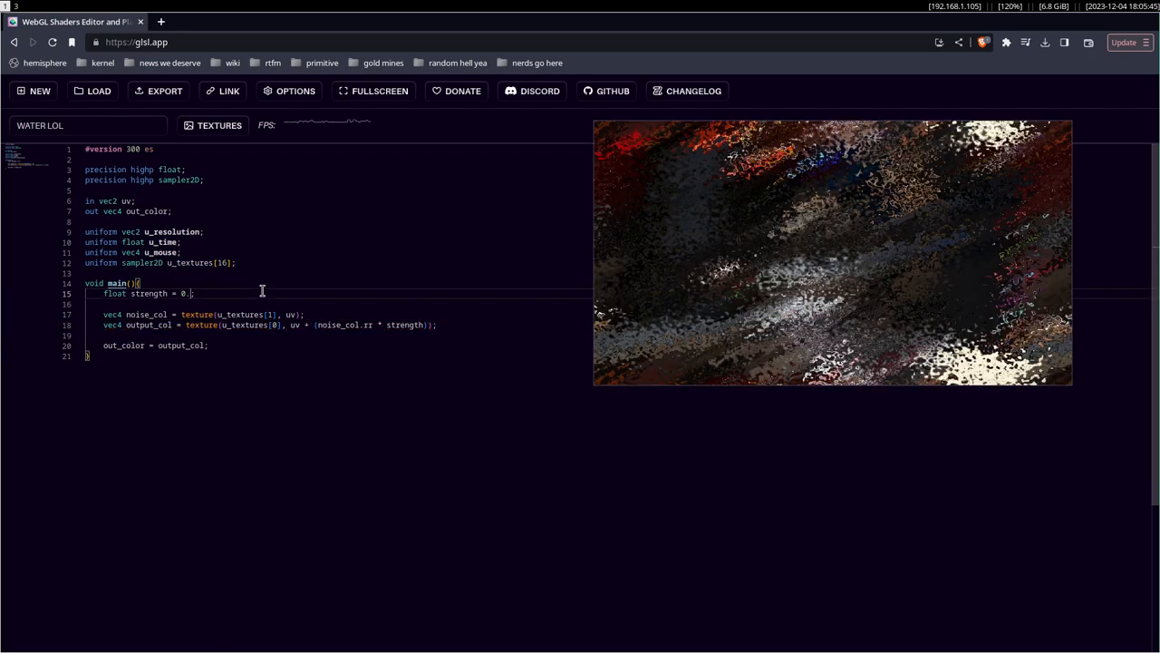
pyautogui.write('01')
pyautogui.click(337, 315)
pyautogui.write(' / ')
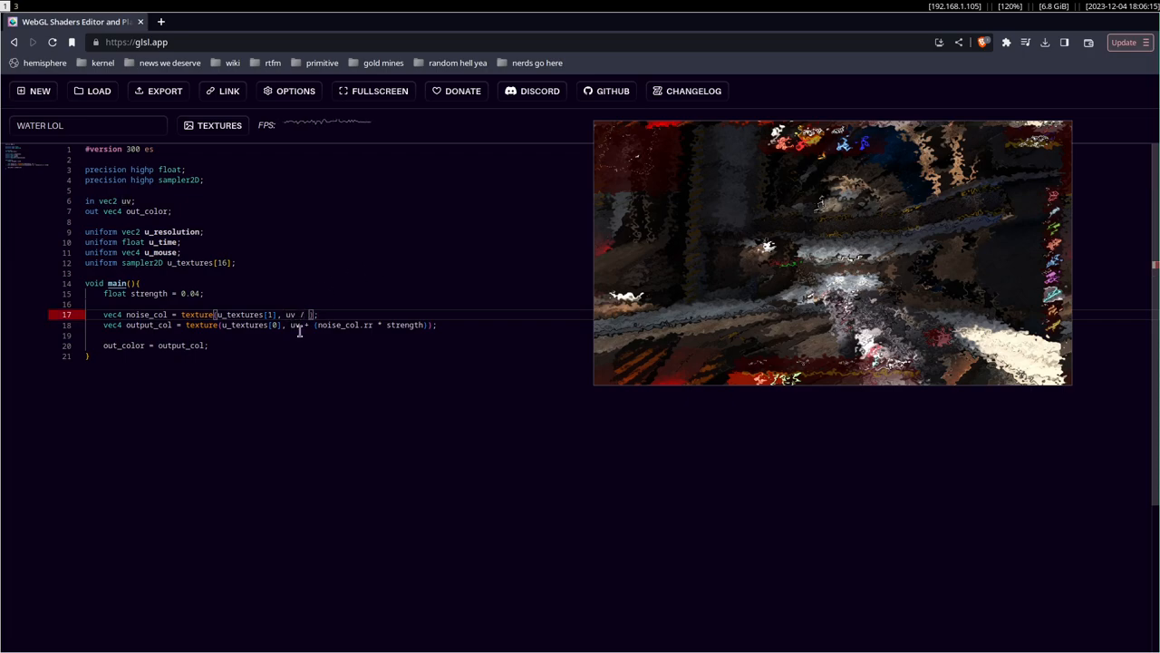
pyautogui.moveTo(311, 315)
pyautogui.write('2')
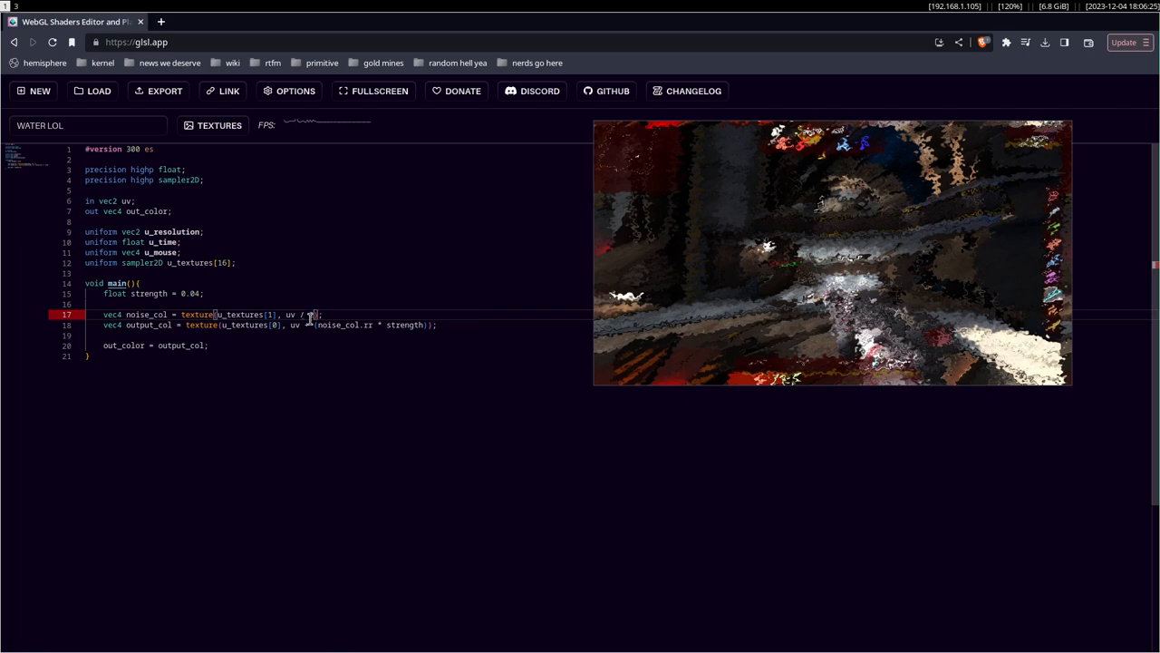
# Set strength to 0.04 and divide the noise lookup's uv by a new float zoom = 5.0
pyautogui.write('0')
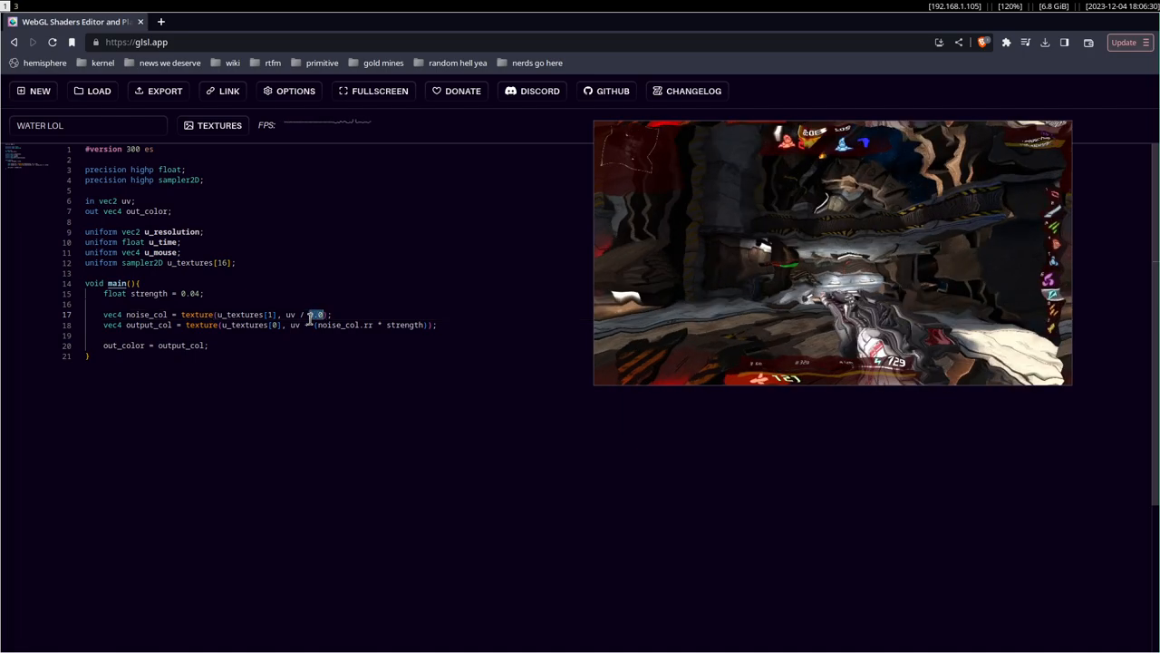
pyautogui.write('zoom')
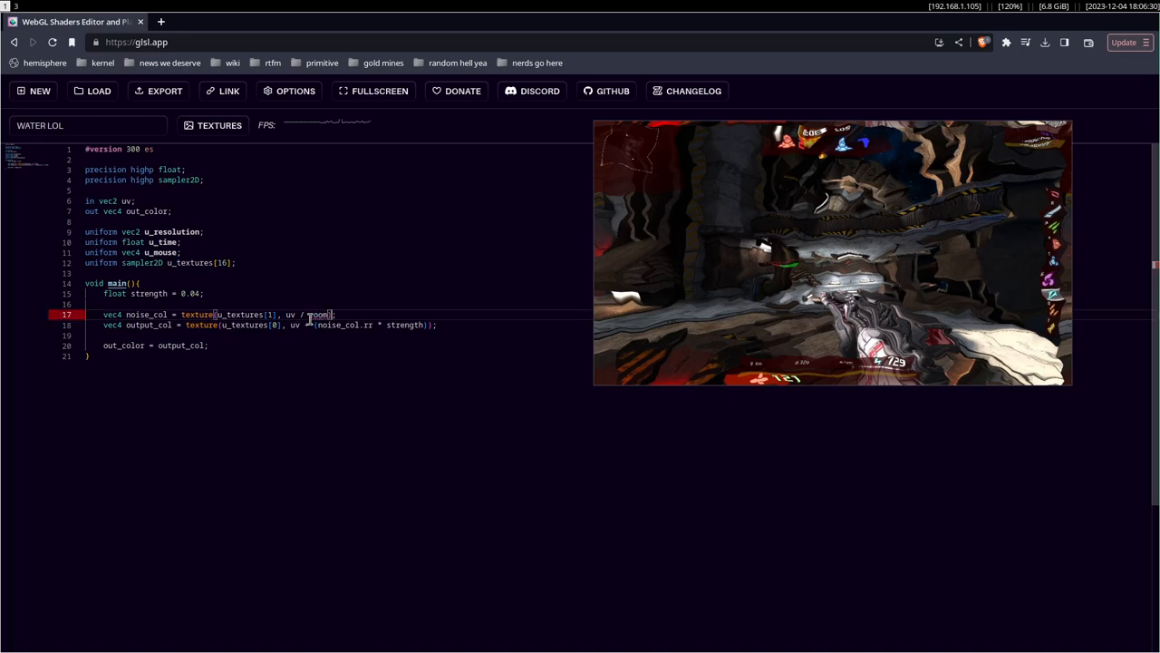
pyautogui.write('float zoom =')
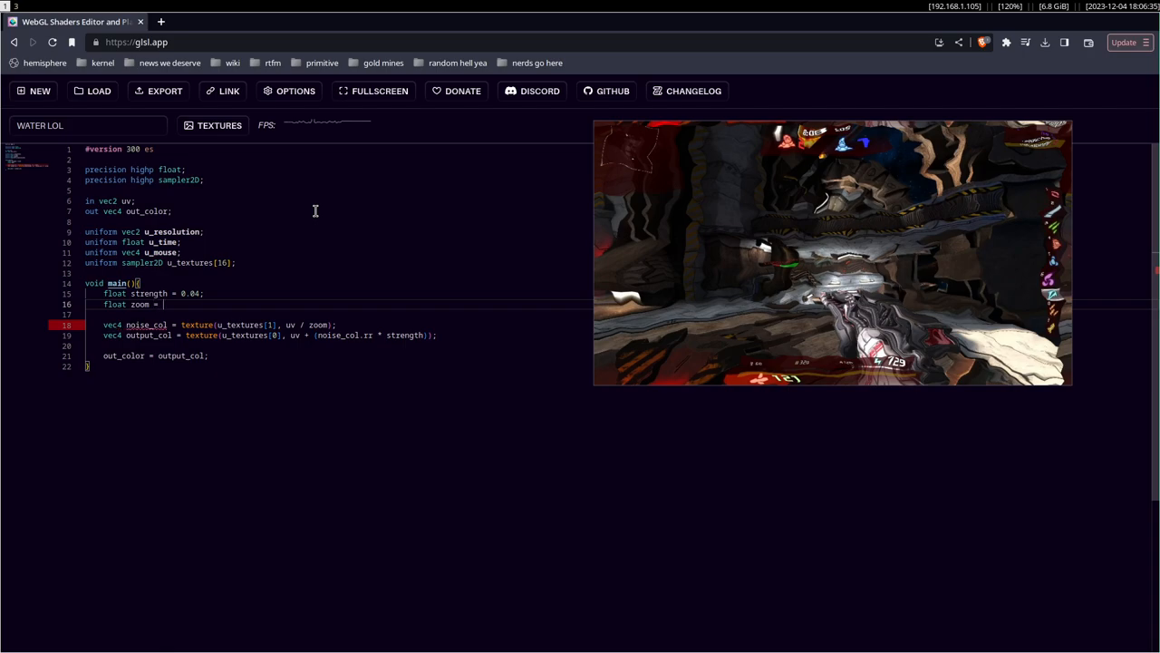
pyautogui.write('5.0;')
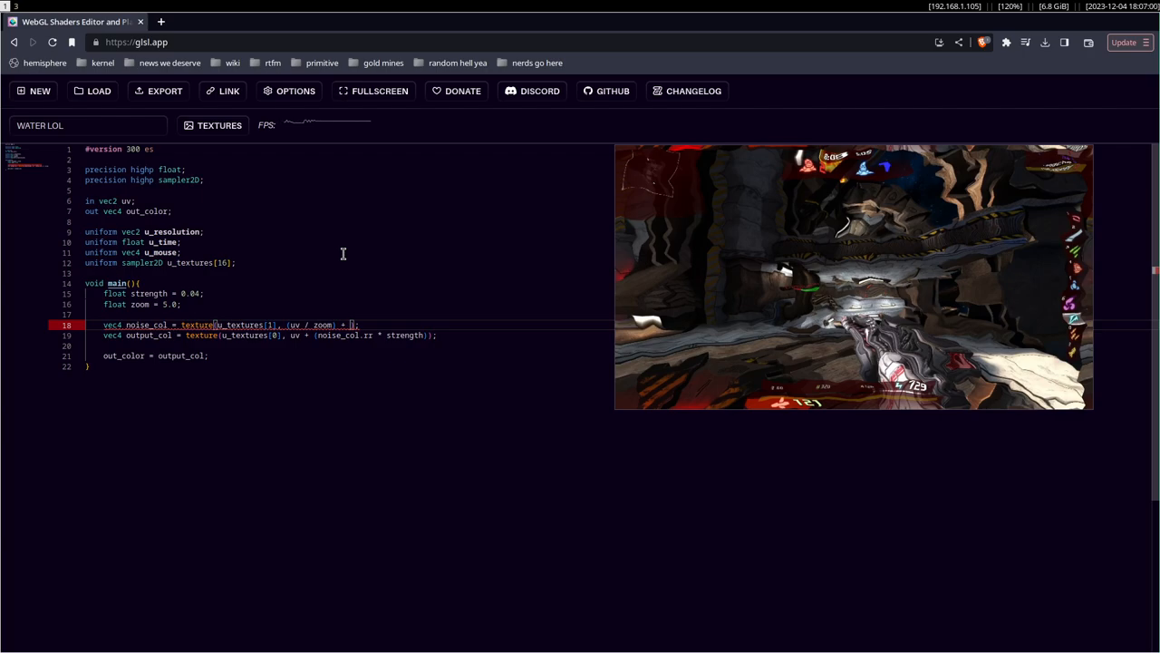
# Change the noise lookup coordinates to (uv / zoom) + (u_time * 0.1)
pyautogui.doubleClick(160, 242)
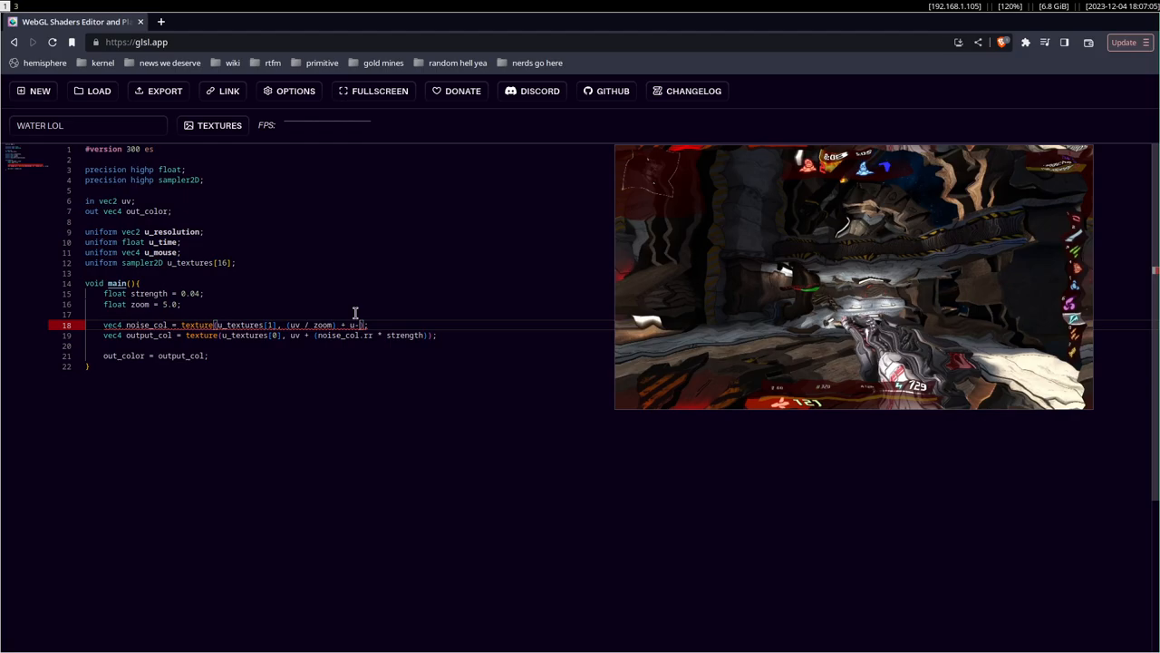
pyautogui.write('u_time')
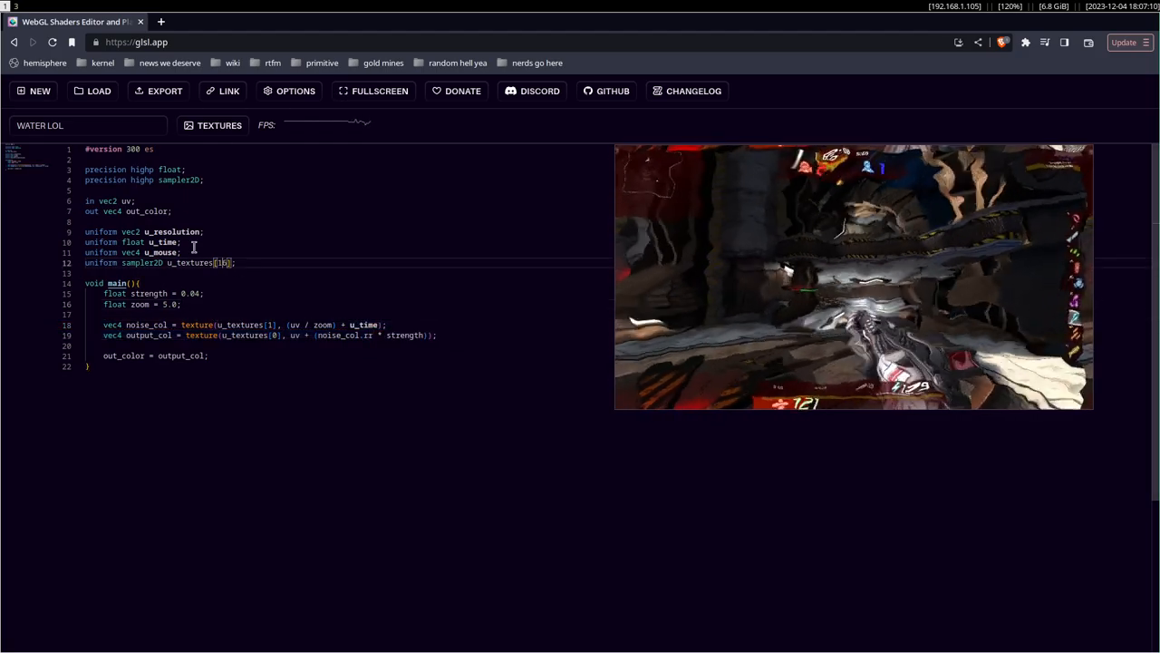
pyautogui.doubleClick(160, 242)
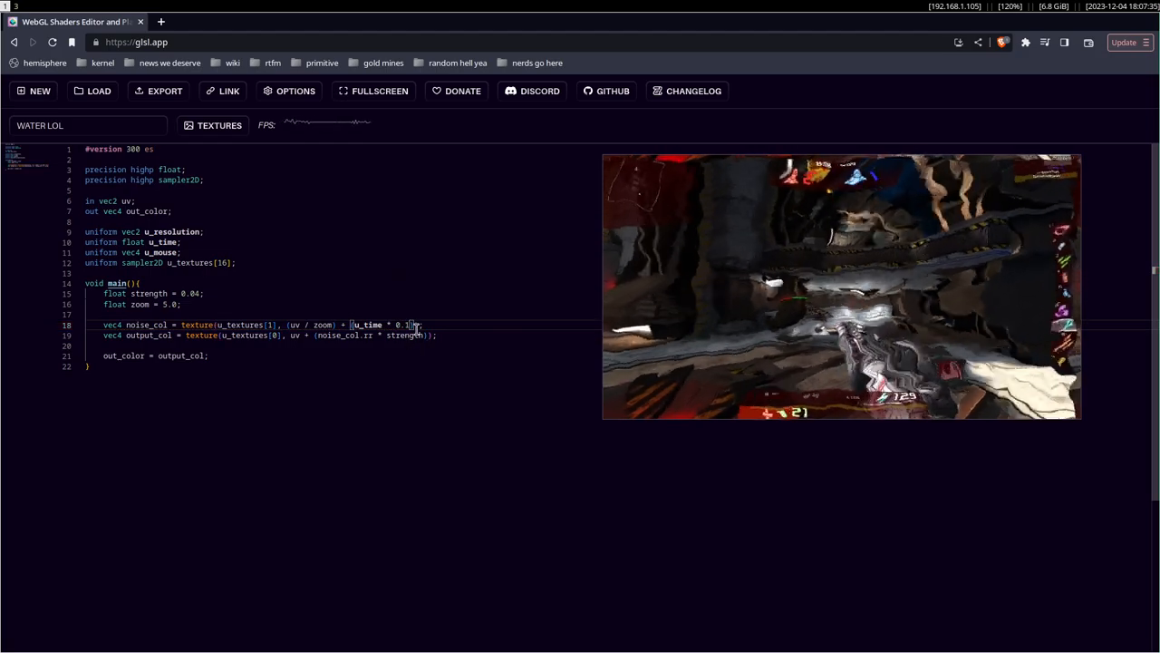
pyautogui.doubleClick(401, 325)
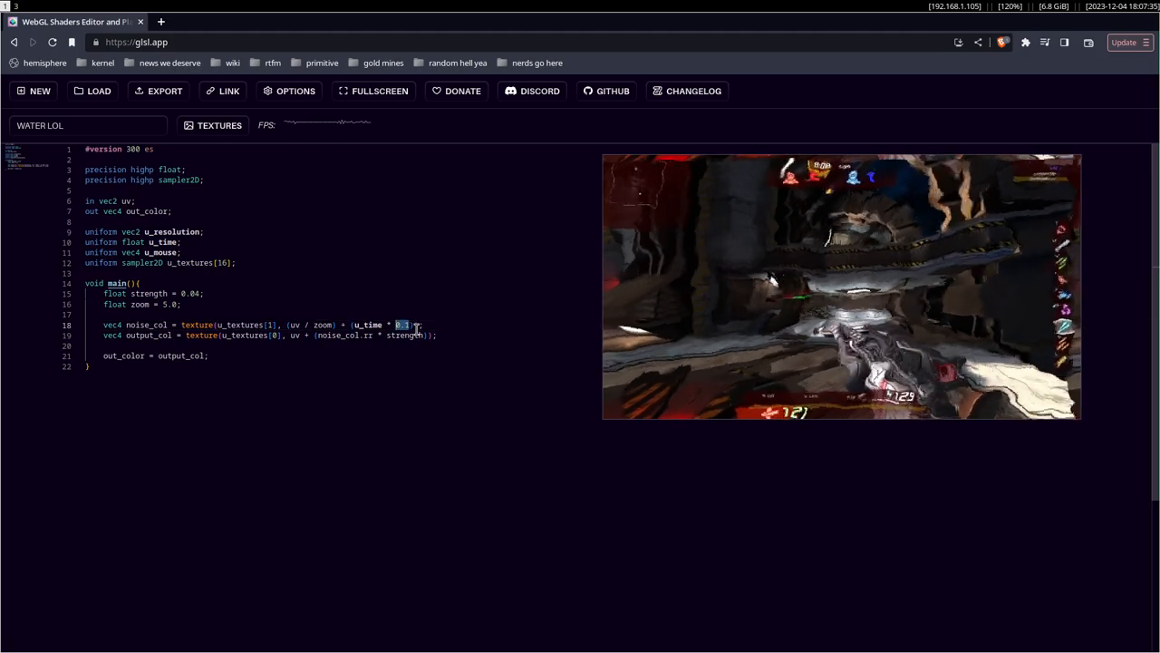
# Replace the 0.1 time scale with scrollSpeed and declare float scrollSpeed = 0.1
pyautogui.write('scrollS')
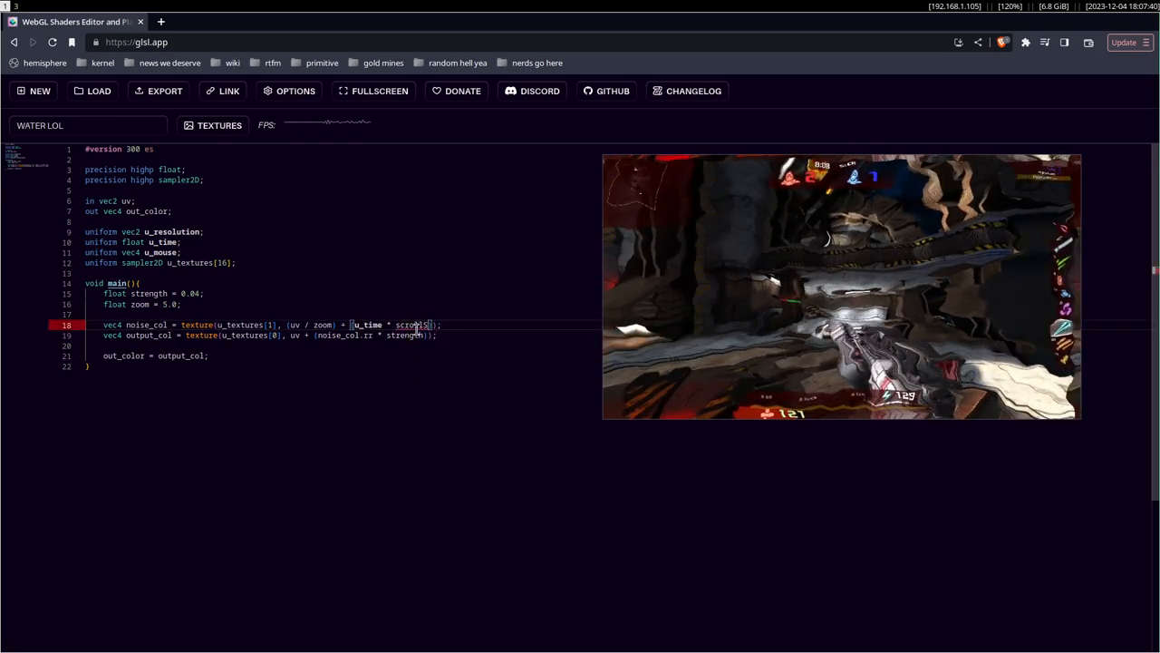
pyautogui.write('floa')
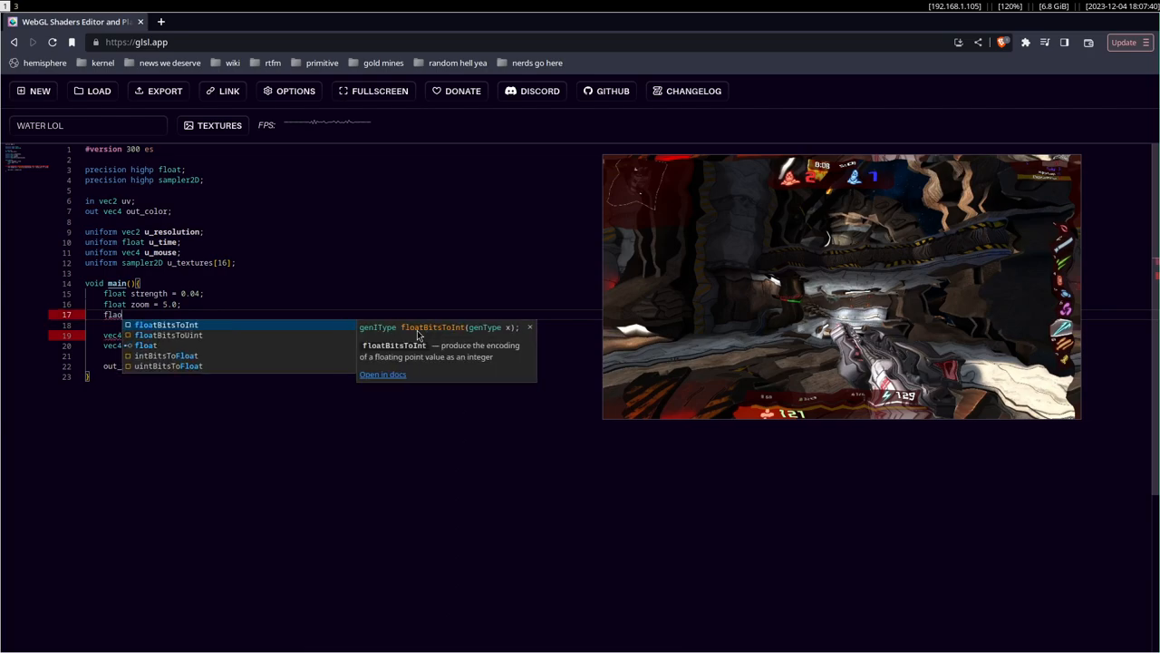
pyautogui.write('scroll')
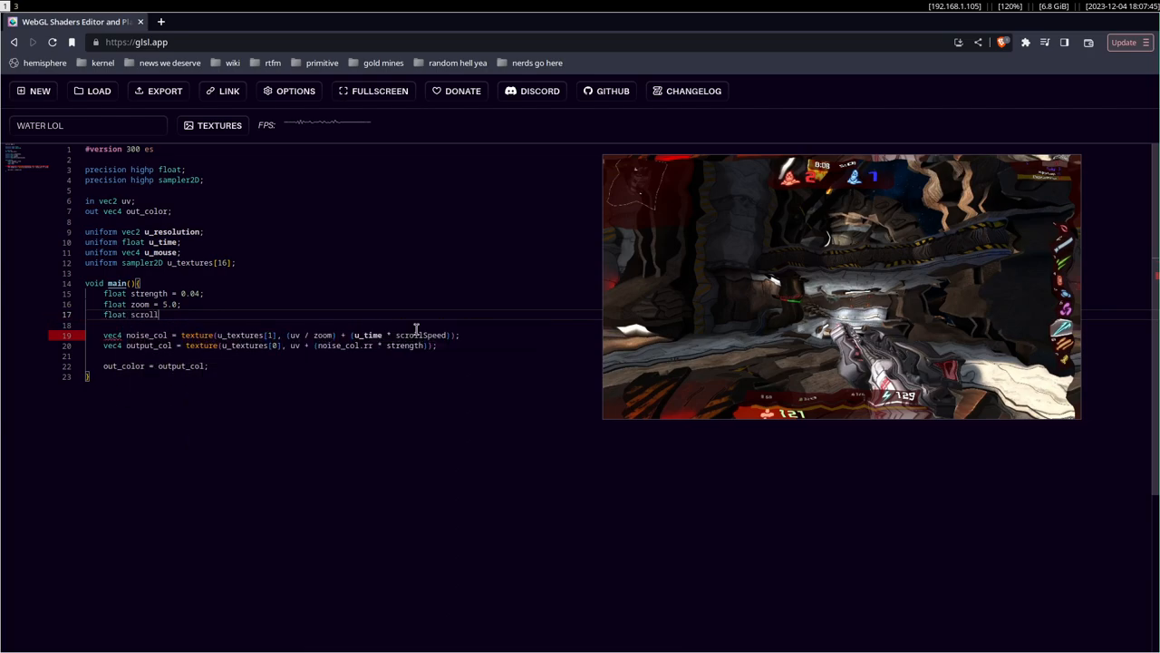
pyautogui.write('Speed = 0.1;')
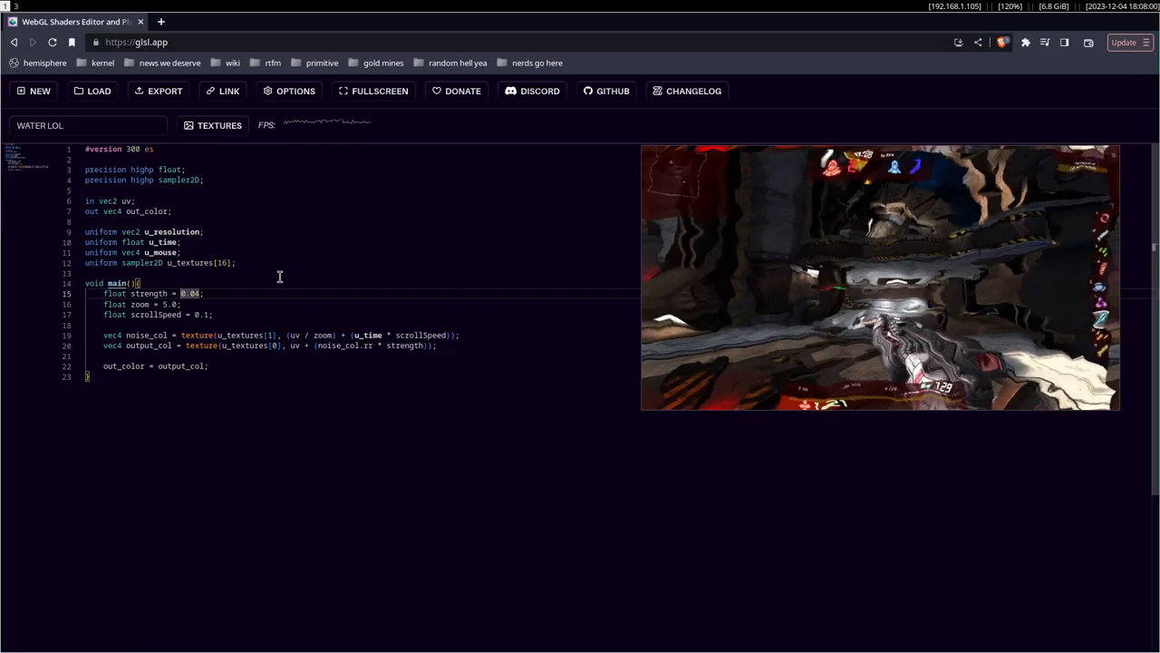
pyautogui.write('2.04')
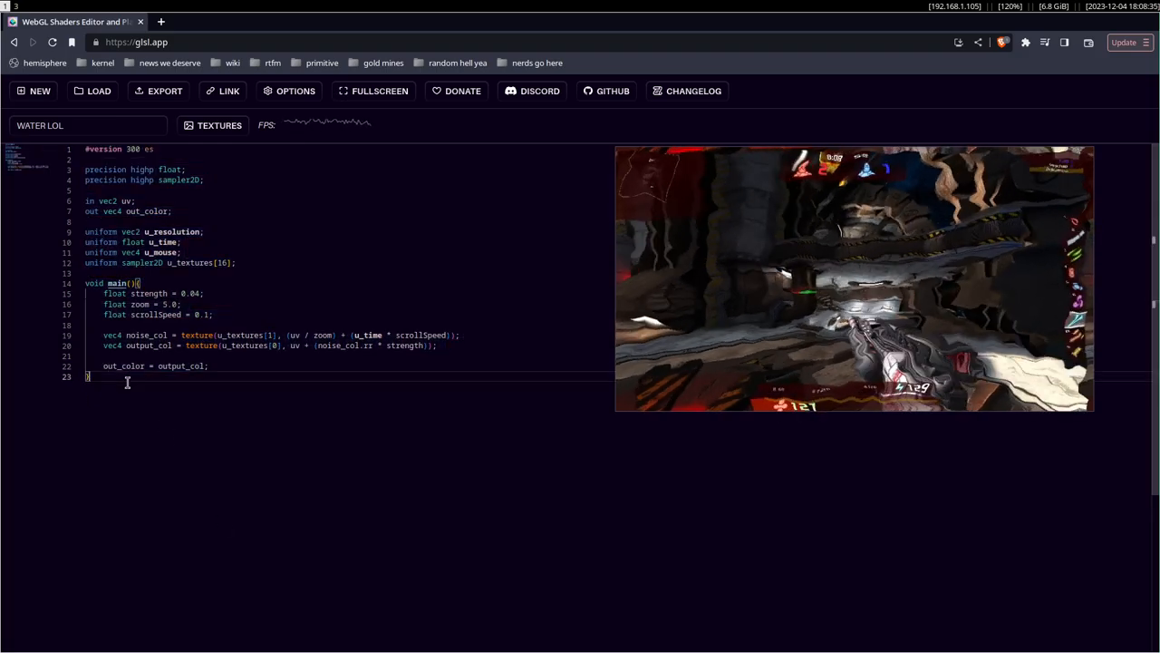
# Select all shader code in the editor with Ctrl+A
pyautogui.press('ctrl+a')
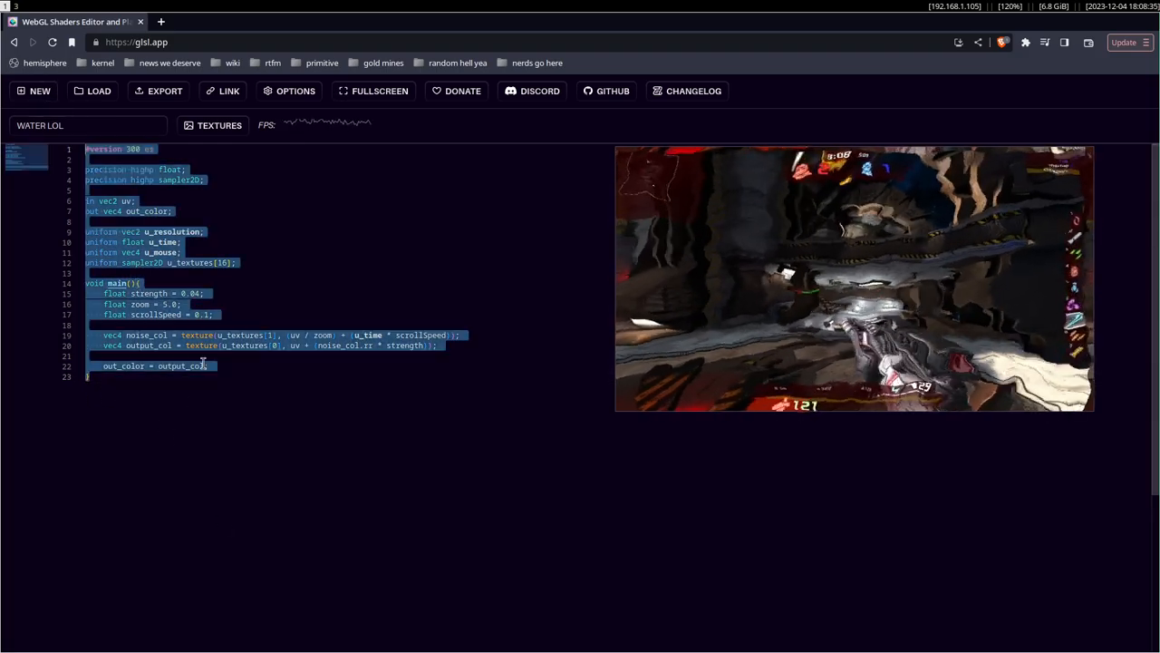